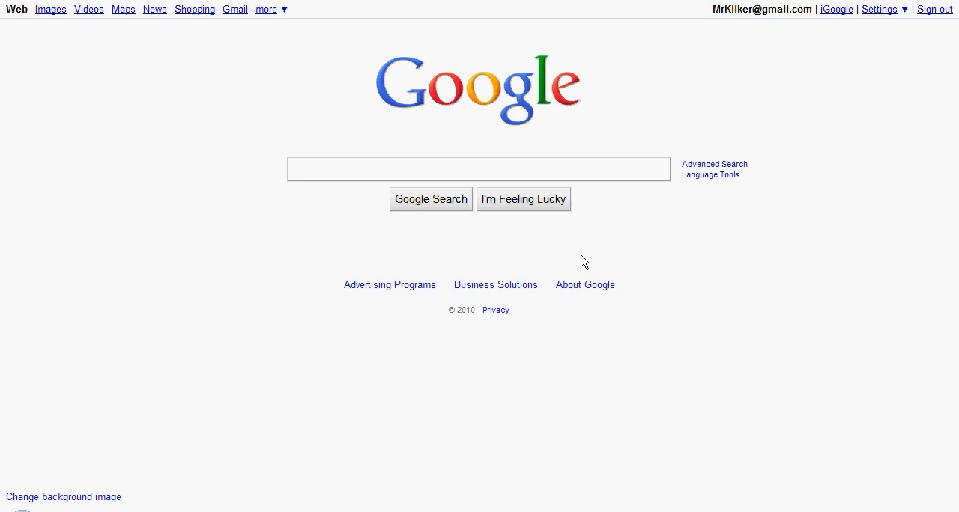
mouse_move(549, 252)
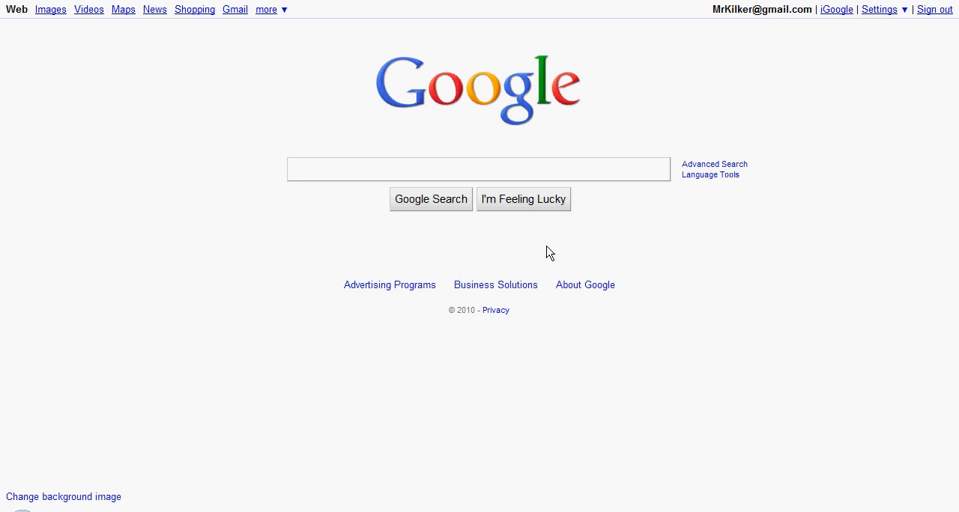
mouse_move(535, 243)
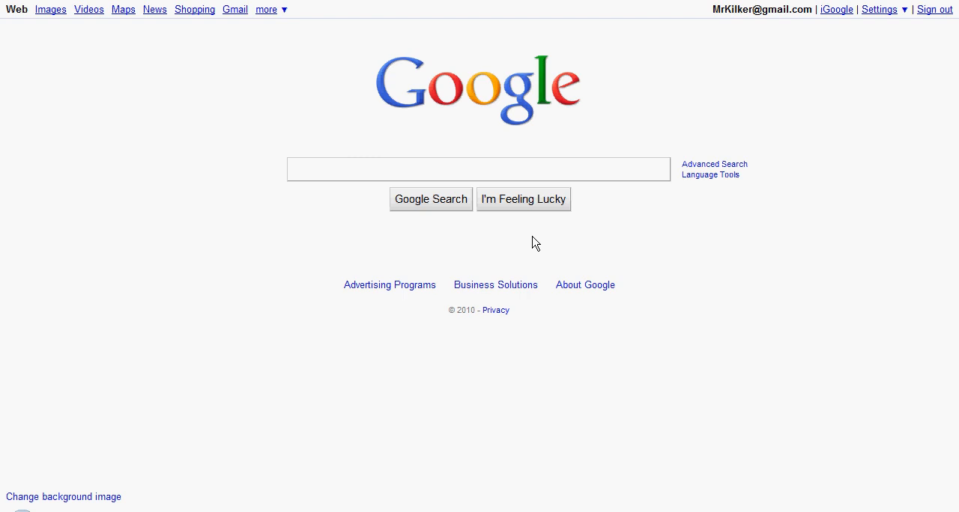
mouse_move(547, 254)
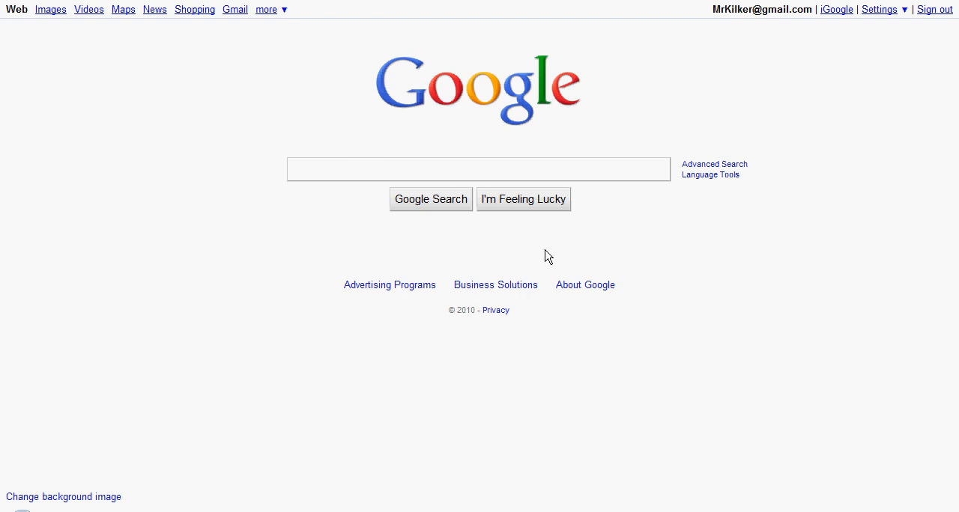
mouse_move(326, 131)
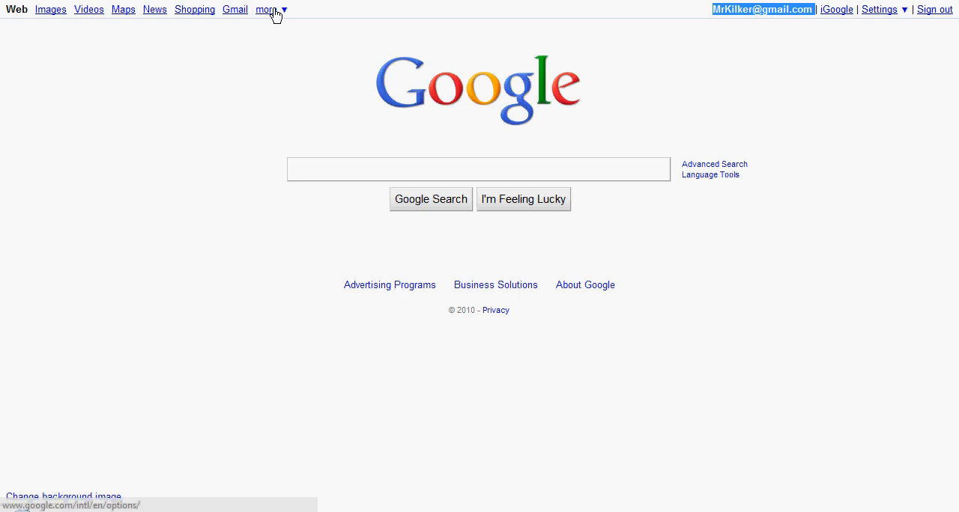
Step: Open the Google Docs documents list from the 'more' menu in the Google bar
click(266, 9)
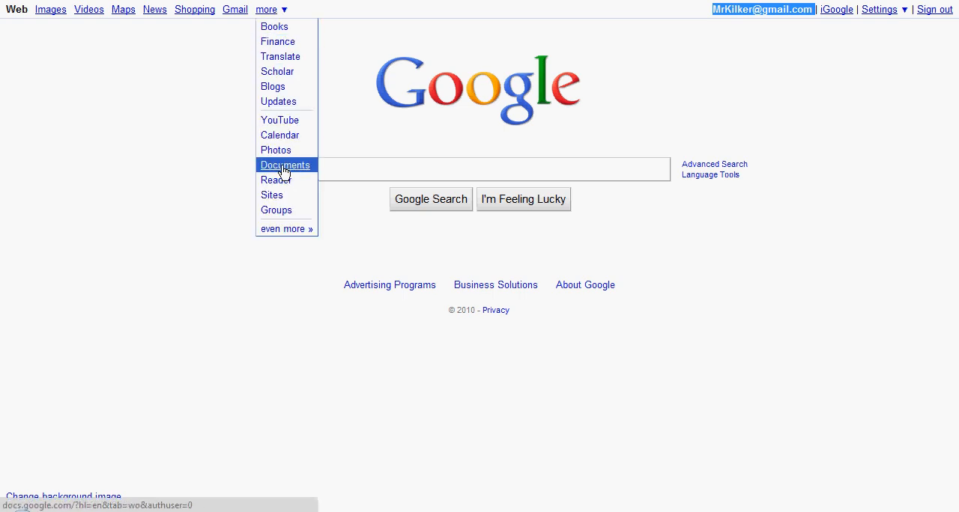
click(284, 165)
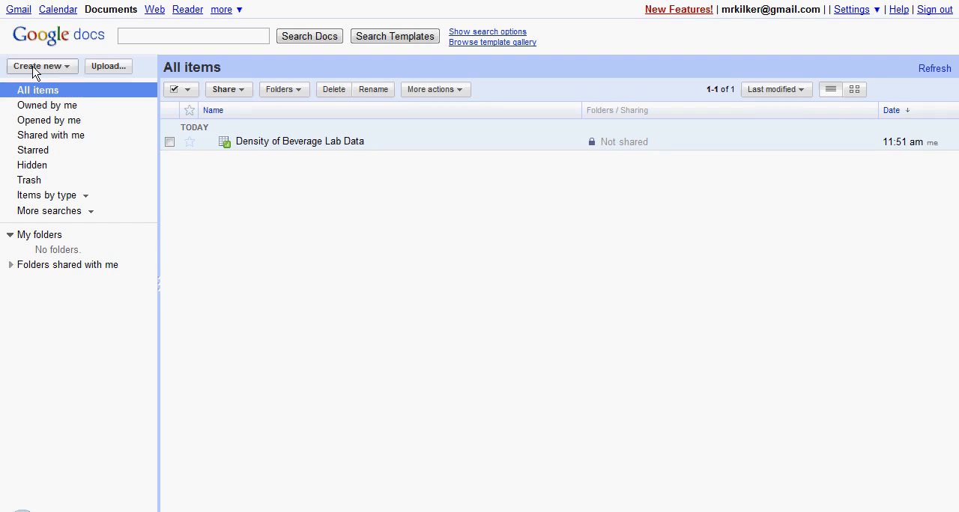
Step: Open the 'Density of Beverage Lab Data' spreadsheet from the All items list
click(38, 66)
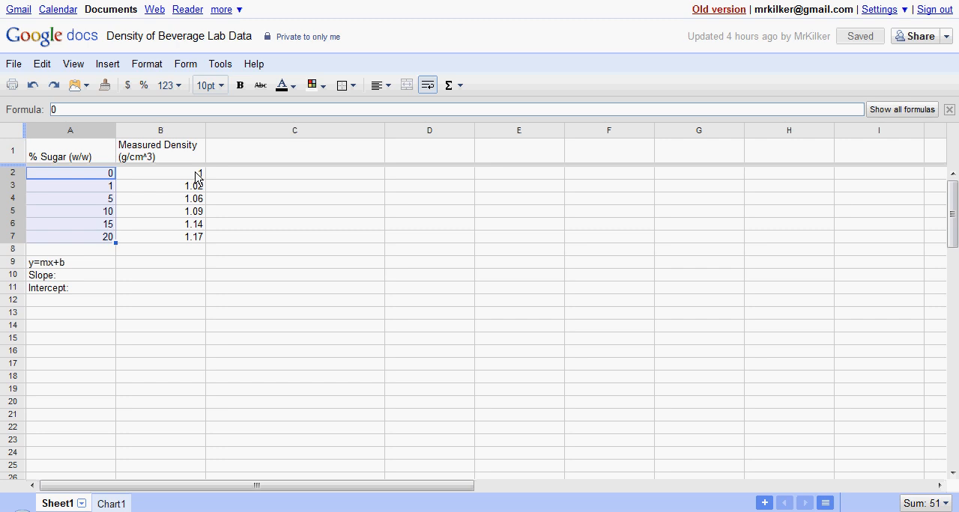
Step: Select A1:B7, the % sugar and measured density table with headers
click(160, 237)
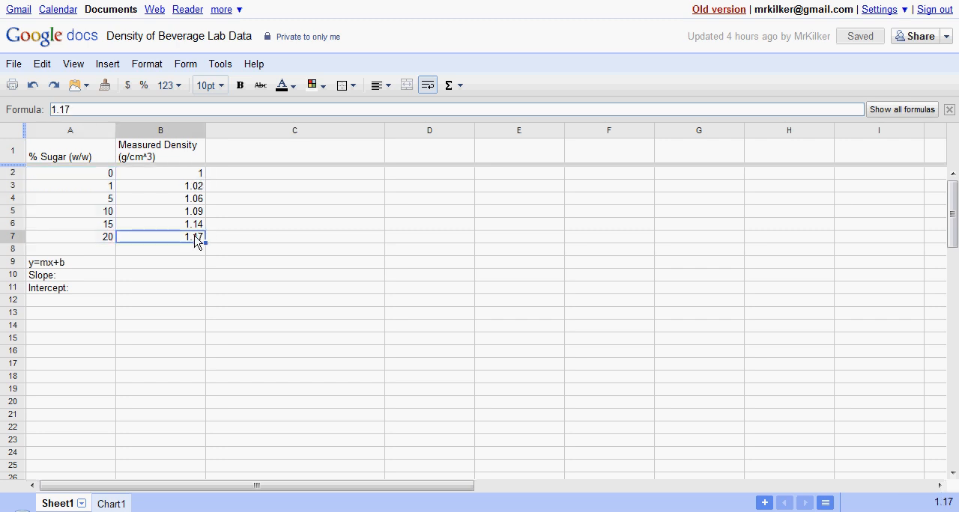
mouse_move(75, 271)
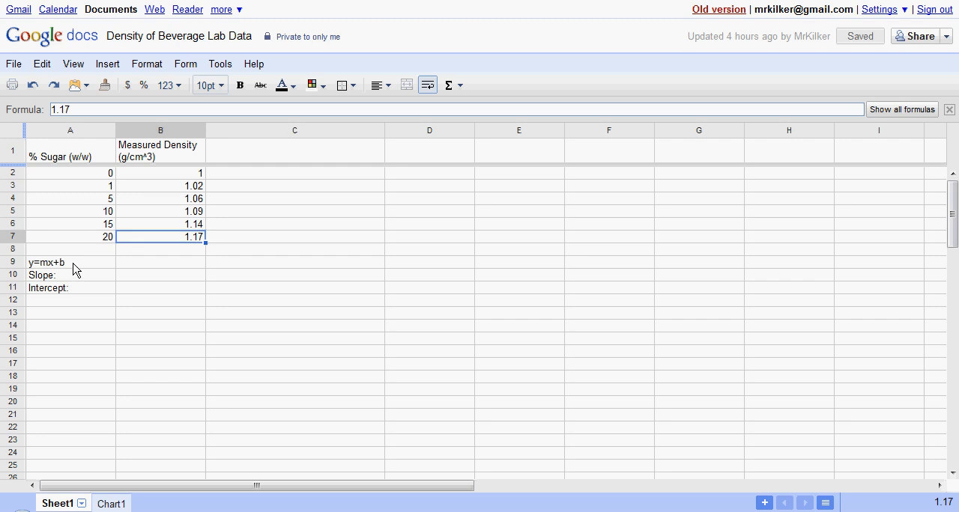
click(70, 262)
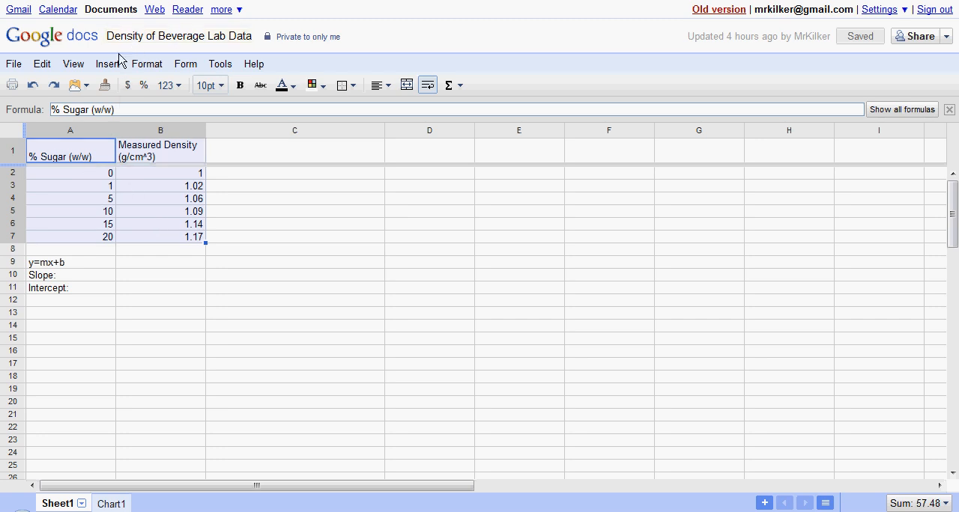
click(107, 63)
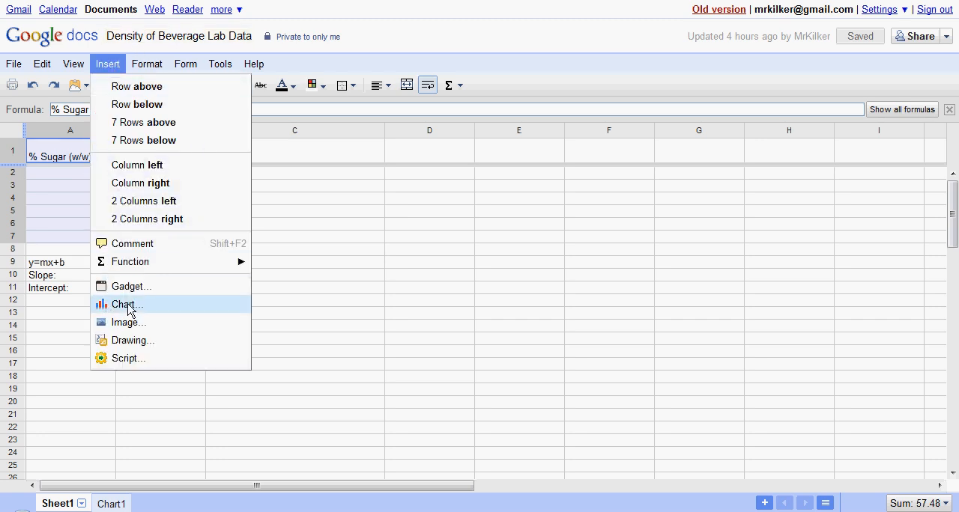
click(128, 304)
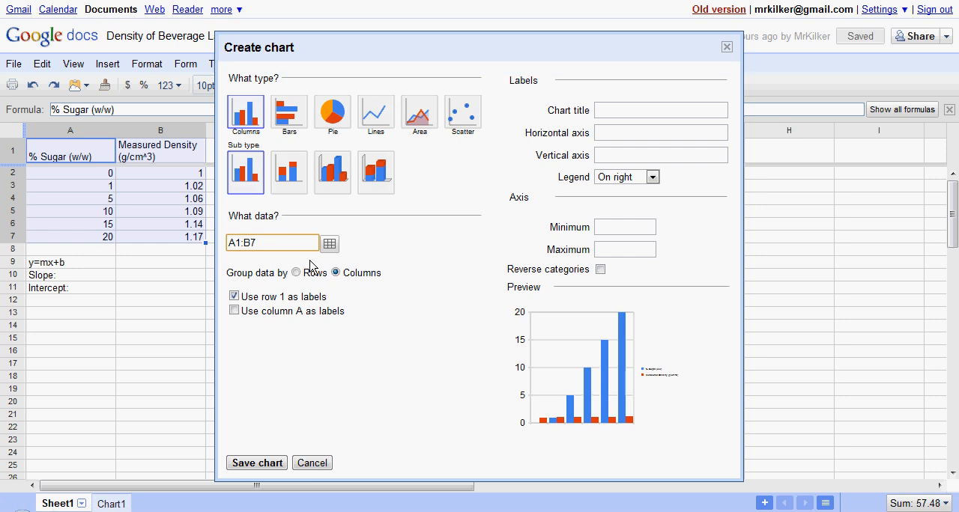
click(462, 114)
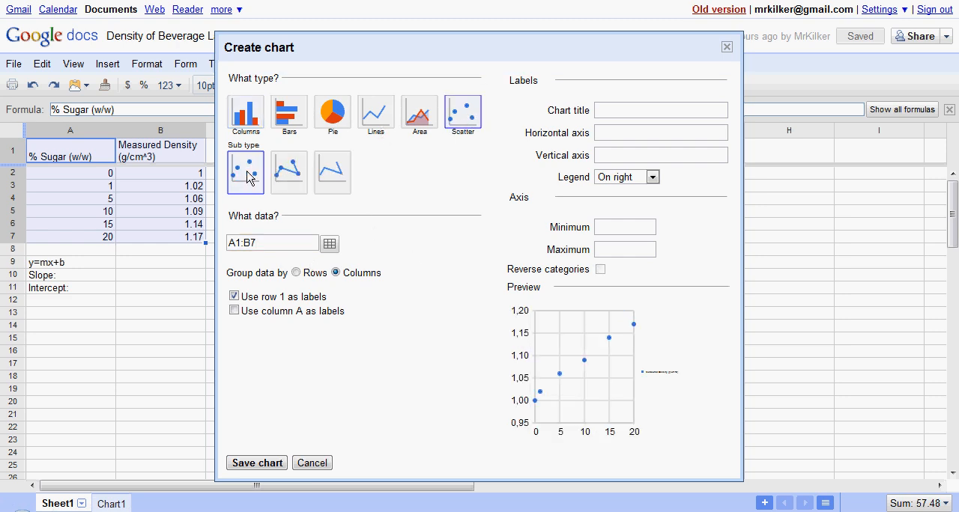
click(289, 172)
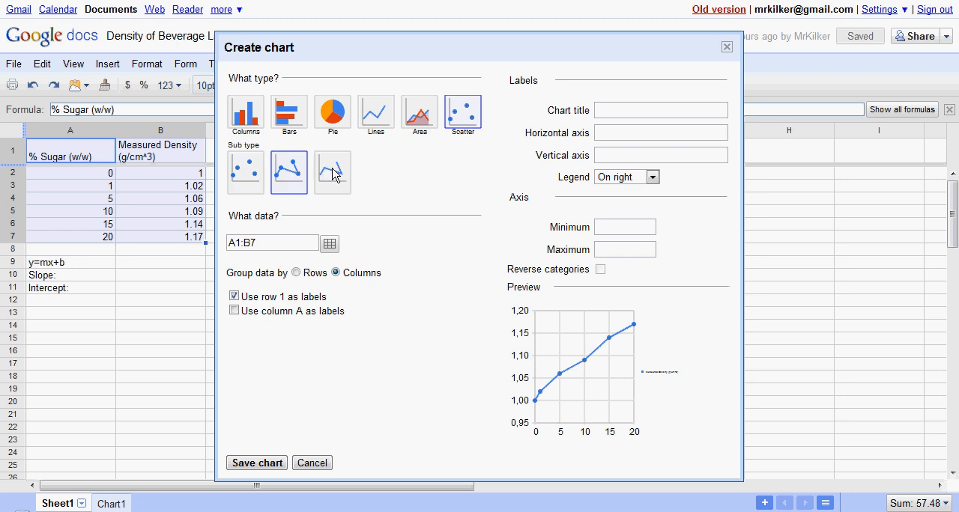
click(245, 173)
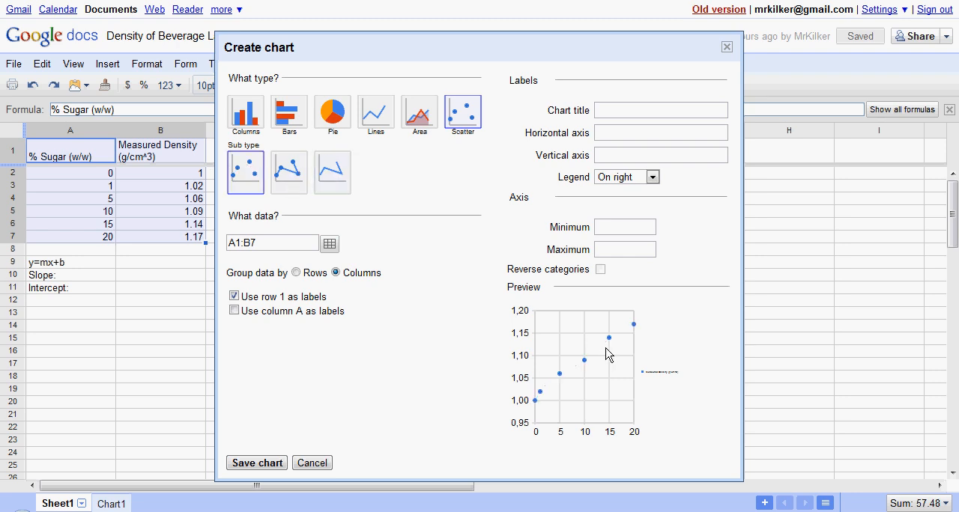
click(288, 172)
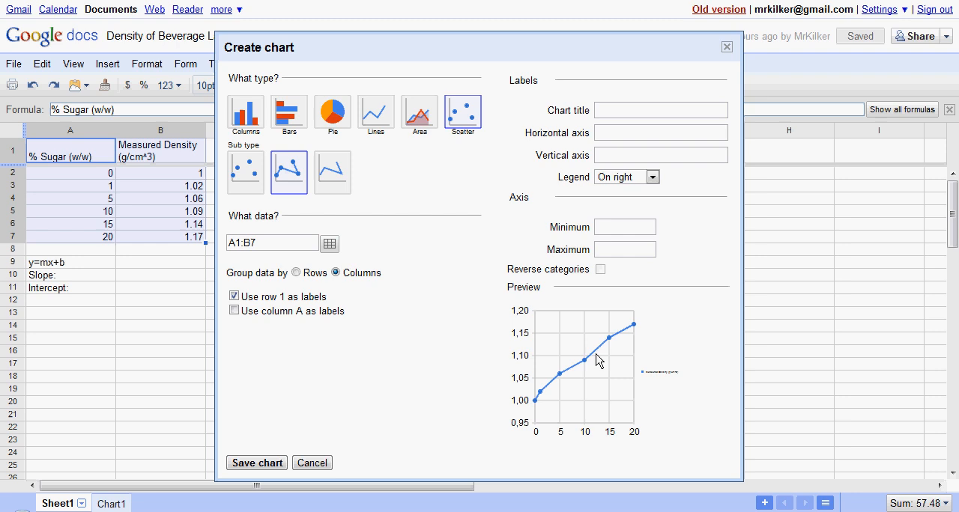
mouse_move(261, 184)
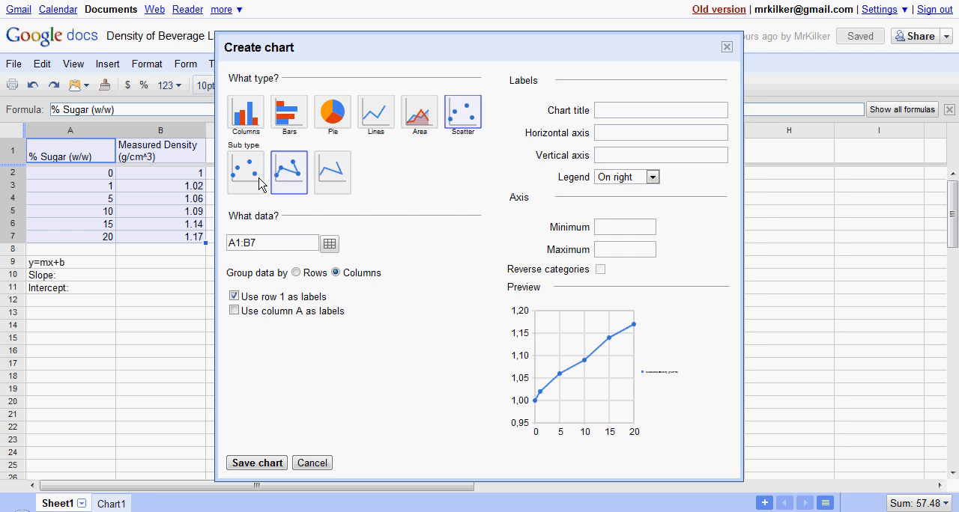
mouse_move(270, 163)
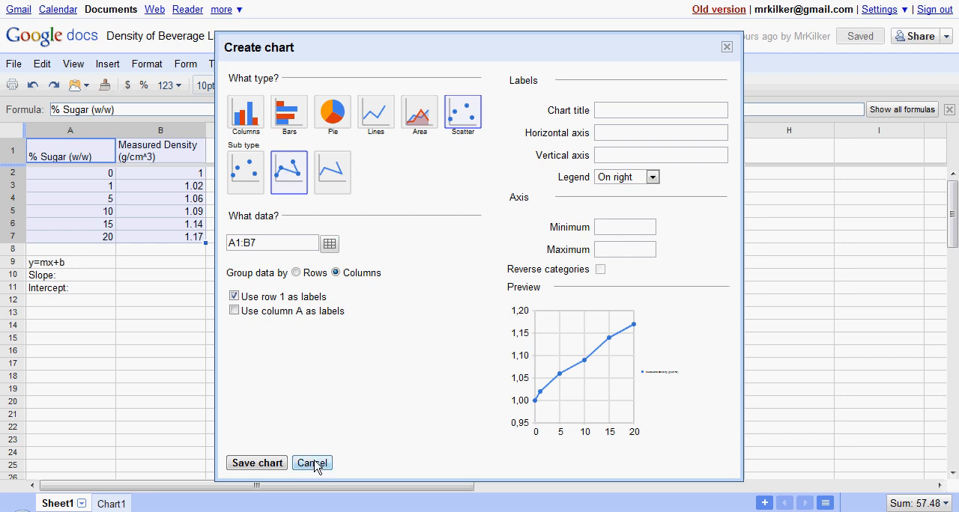
click(312, 462)
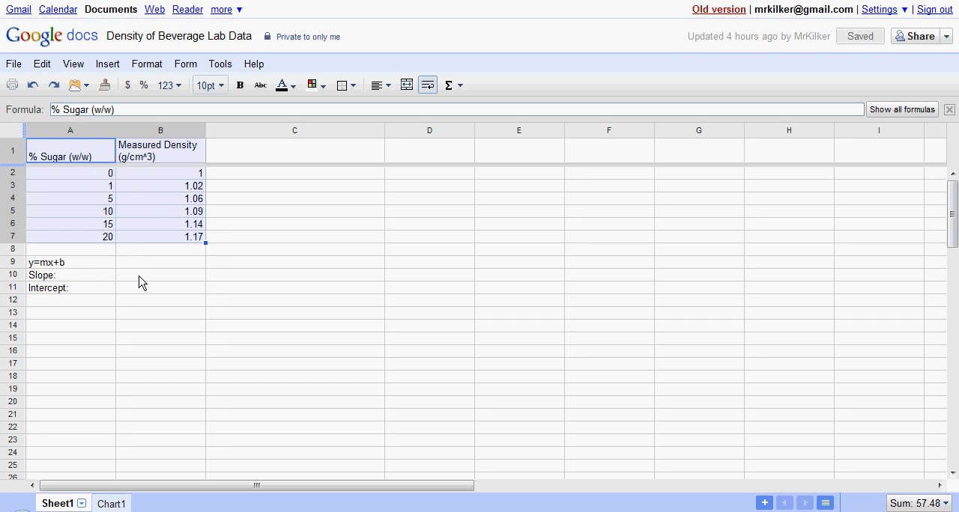
Step: Enter =SLOPE(B2:B7,A2:A7) in B10, giving a slope of 0.008314960629921
click(161, 275)
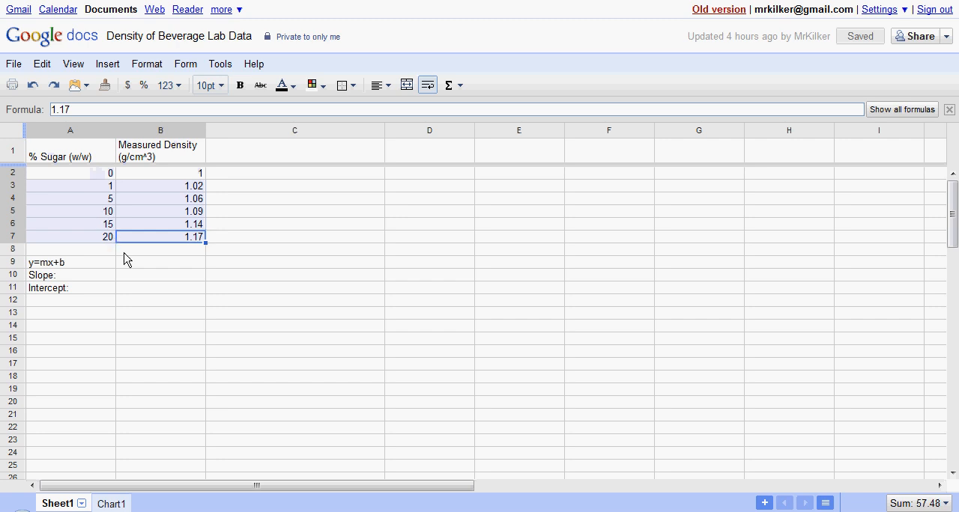
click(160, 275)
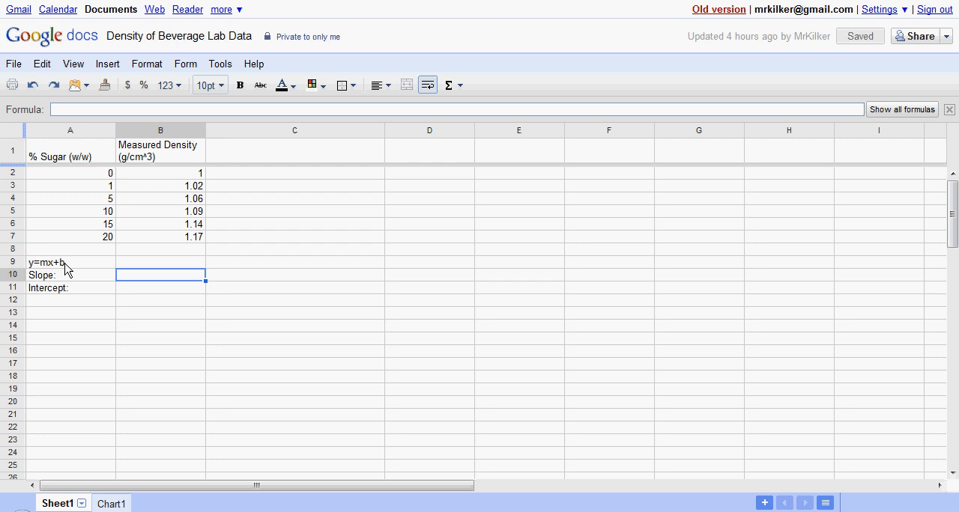
mouse_move(189, 299)
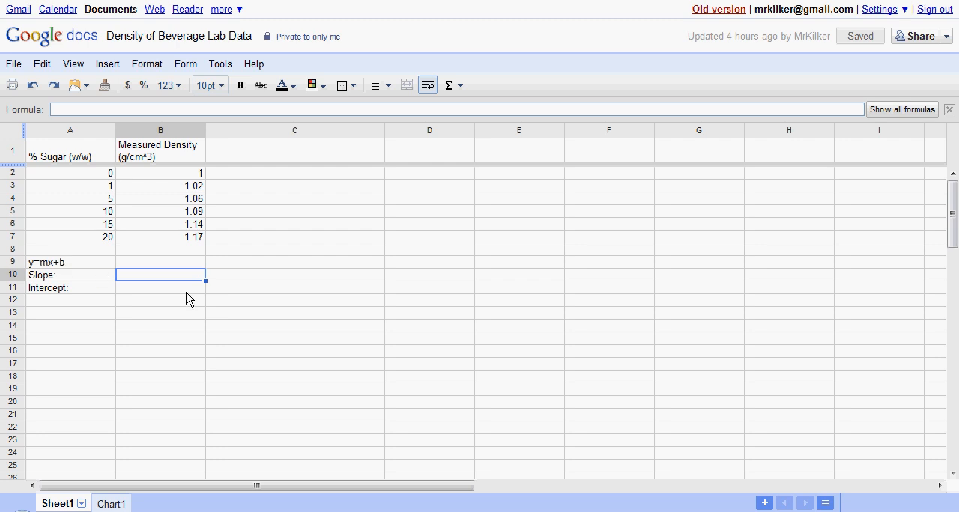
text(=)
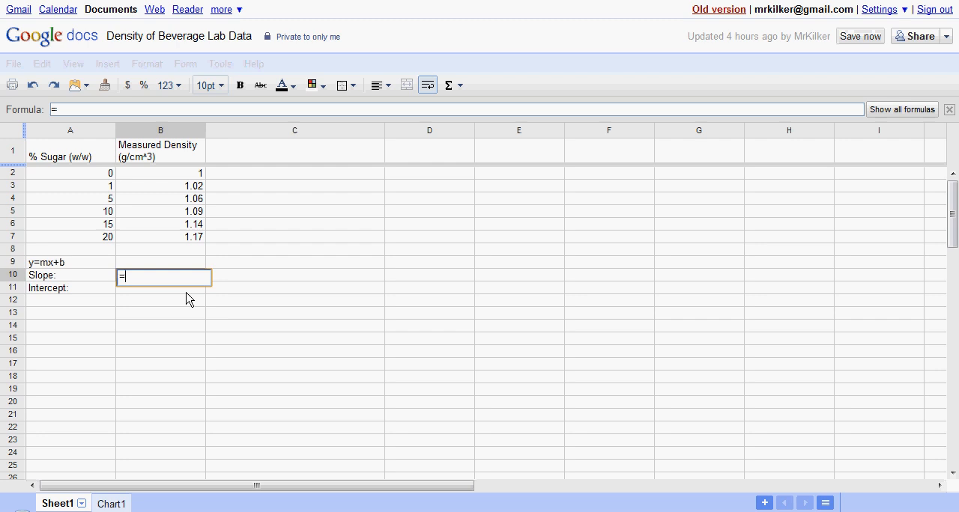
text(SLOP)
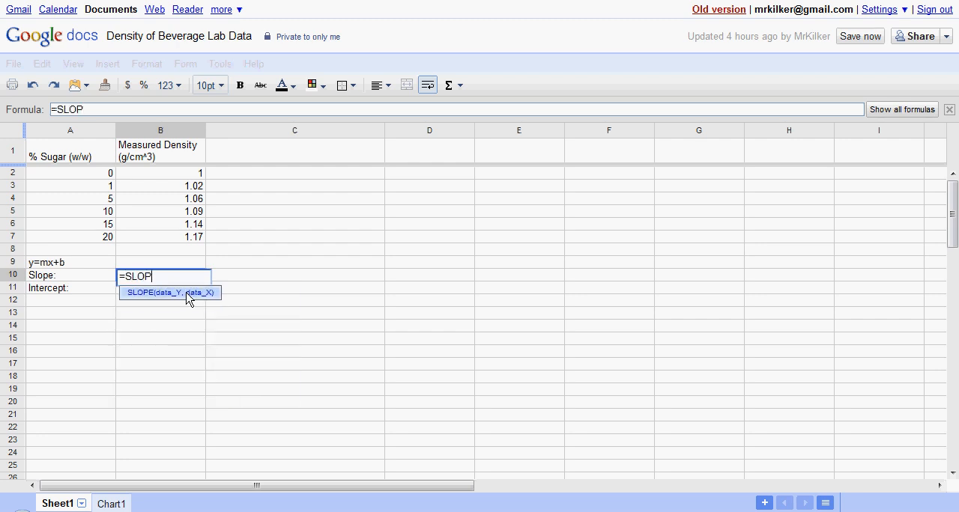
text(E()
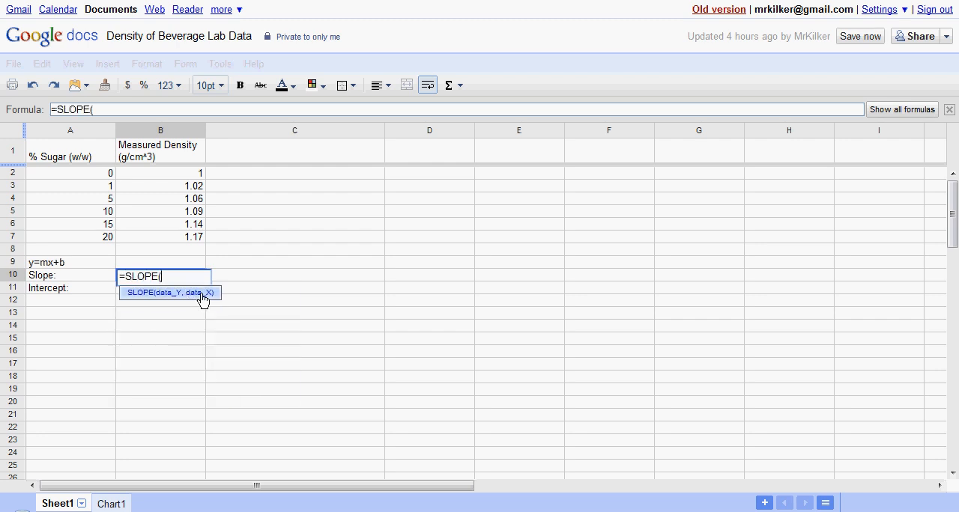
mouse_move(194, 298)
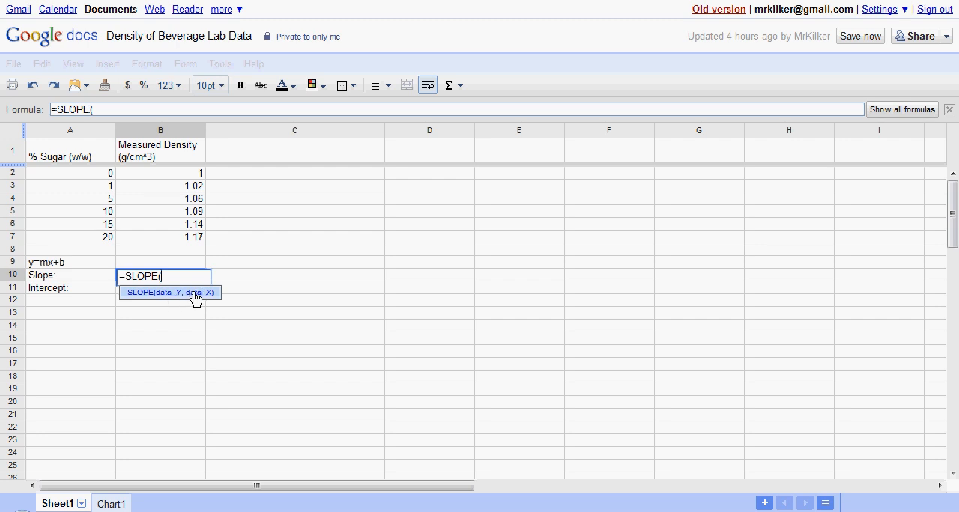
mouse_move(165, 178)
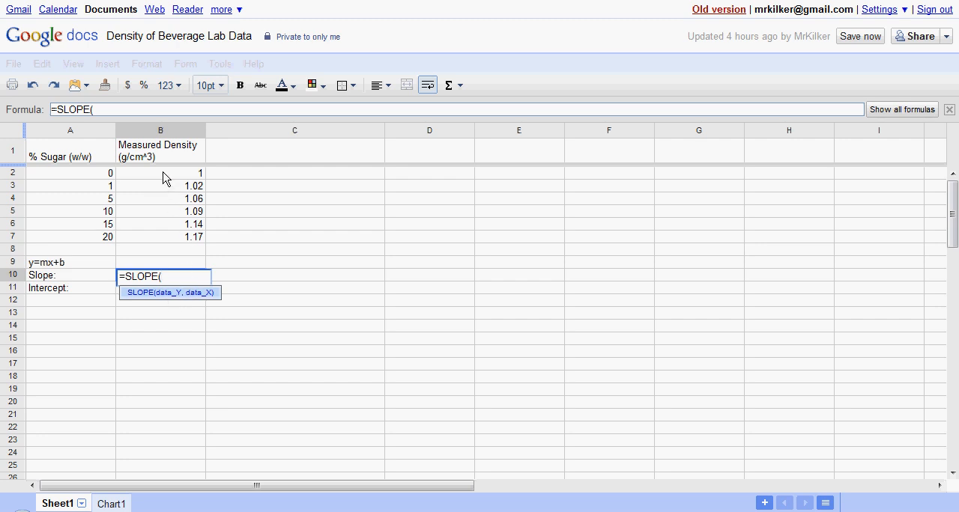
drag(160, 172, 161, 237)
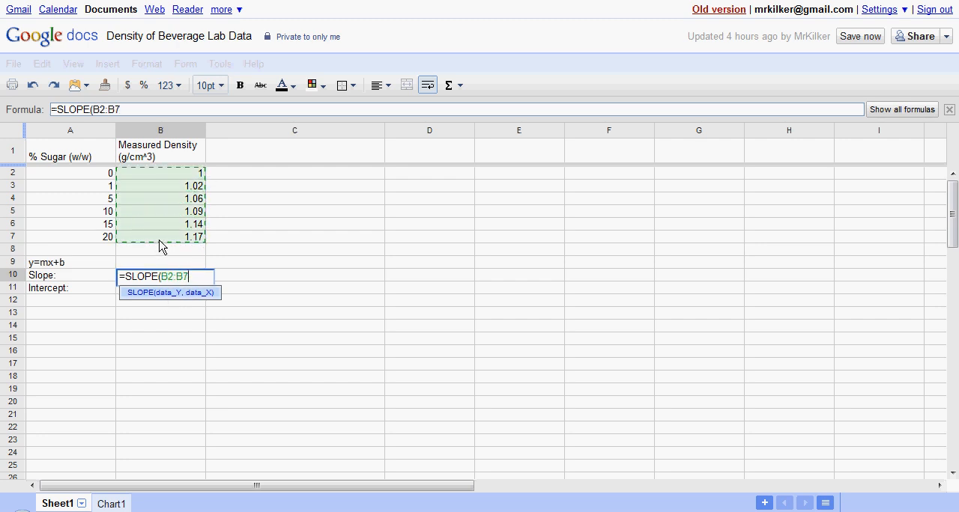
drag(70, 173, 70, 186)
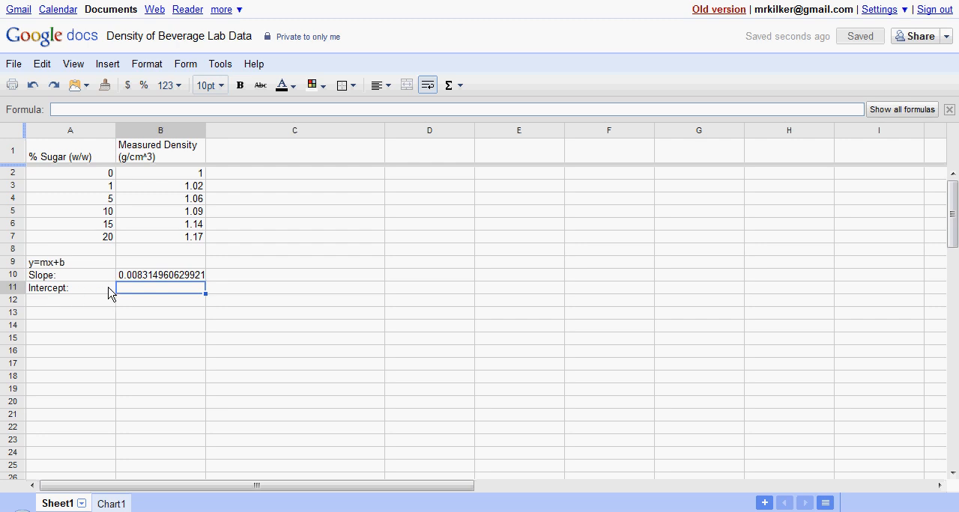
Step: Enter =INTERCEPT(B2:B7,A2:A7) in B11, giving 1.00932283464567, and recheck B10's formula
text(=)
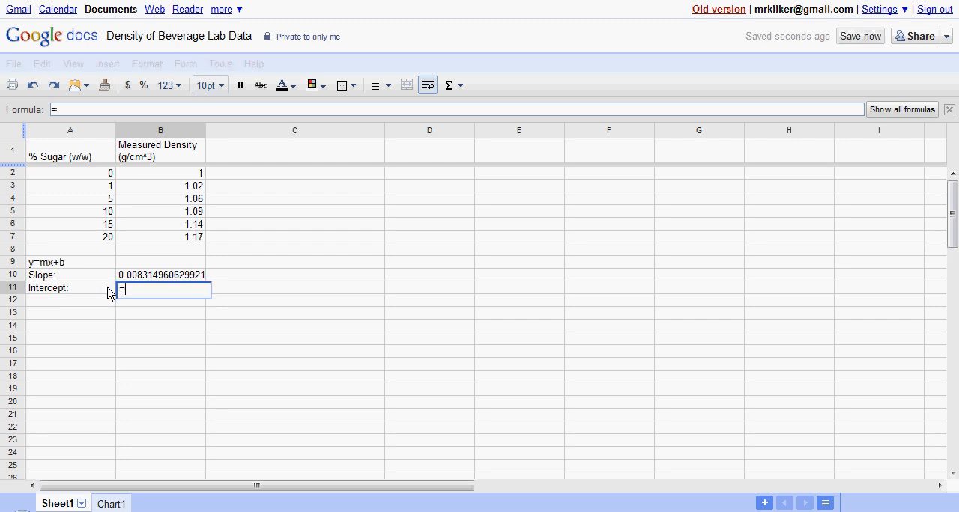
text(INTERC)
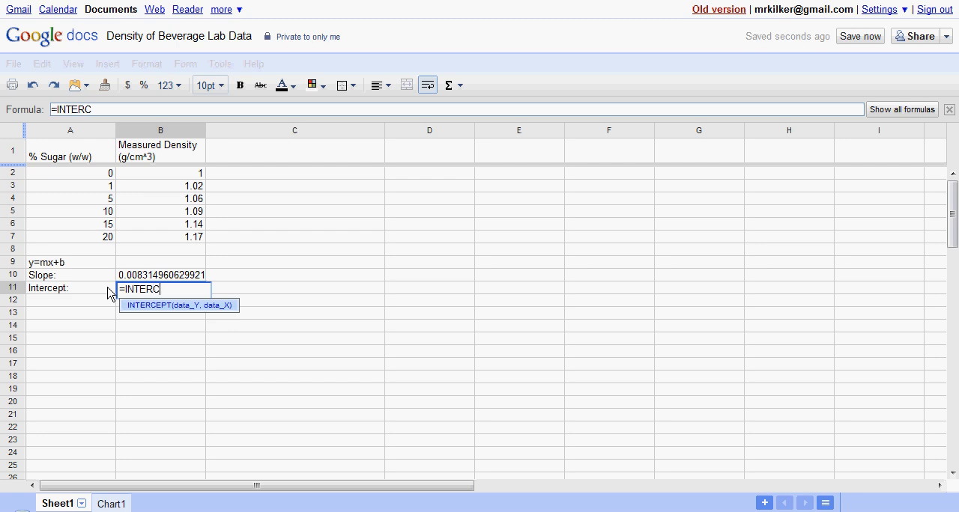
text(EPT()
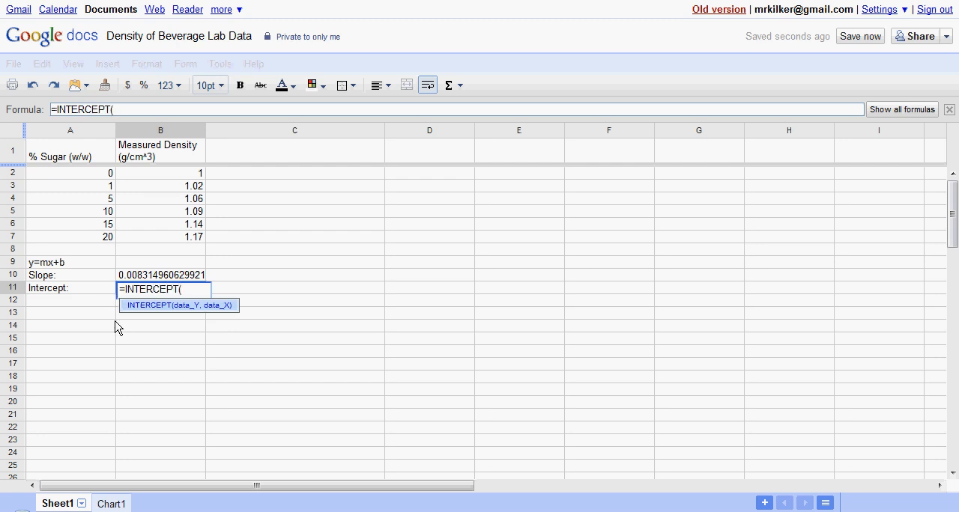
mouse_move(190, 307)
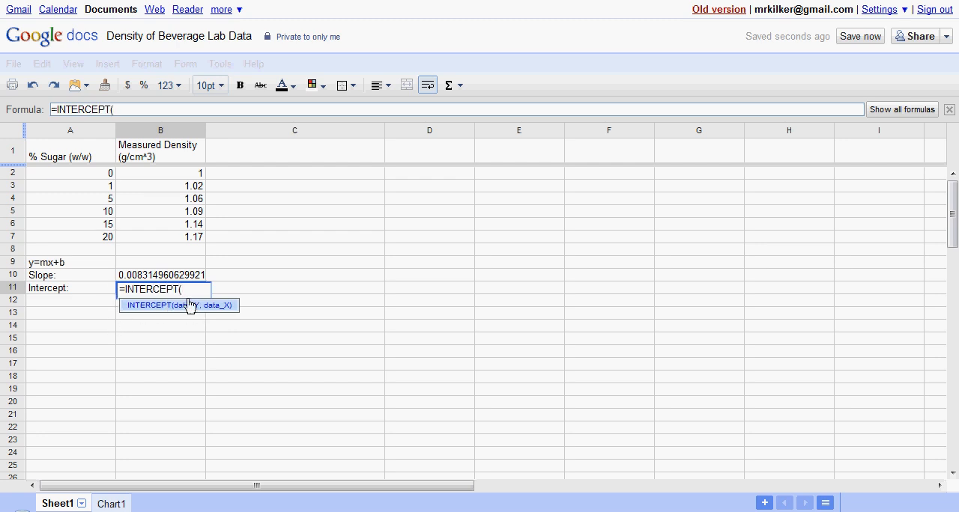
drag(161, 173, 161, 237)
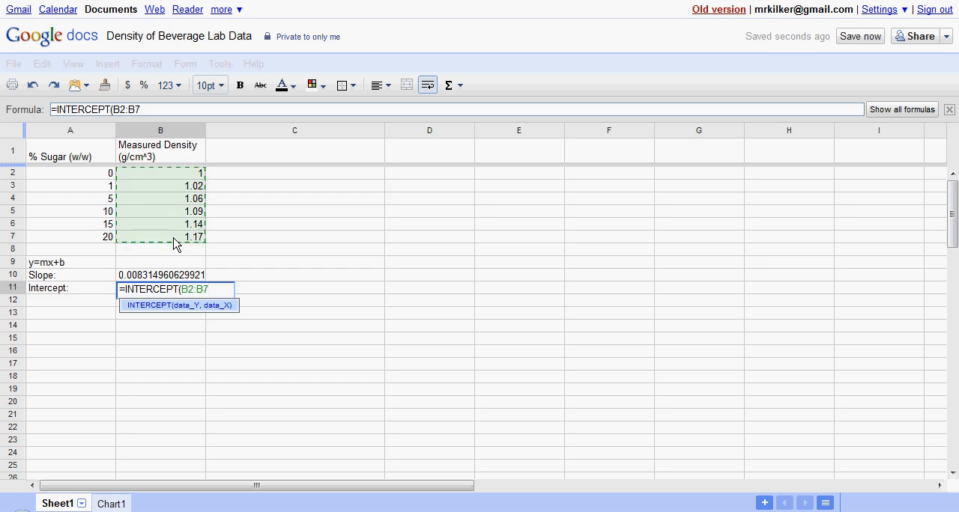
drag(70, 173, 70, 223)
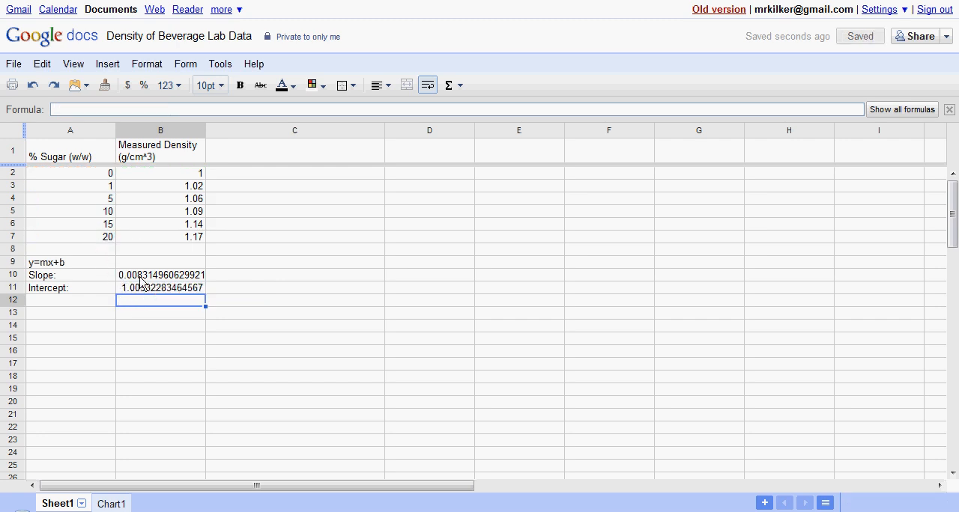
click(161, 275)
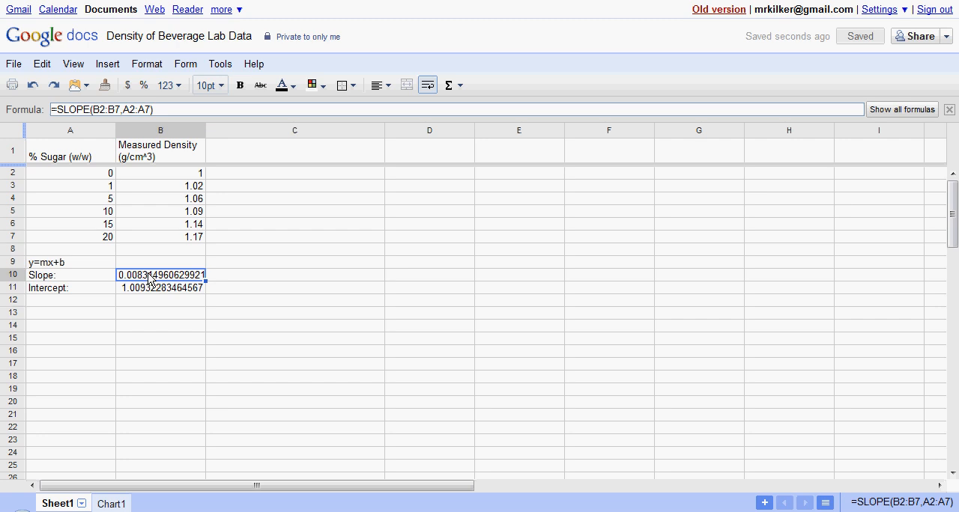
click(161, 287)
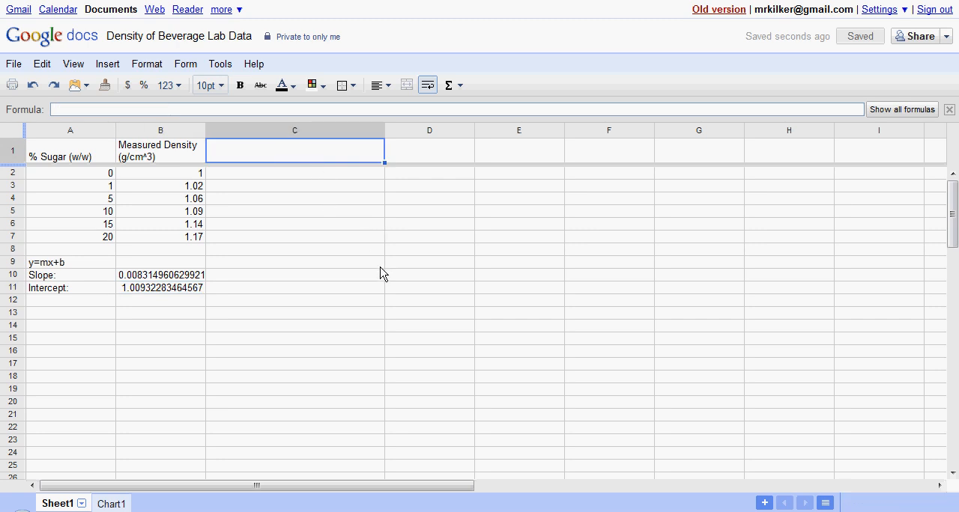
mouse_move(477, 228)
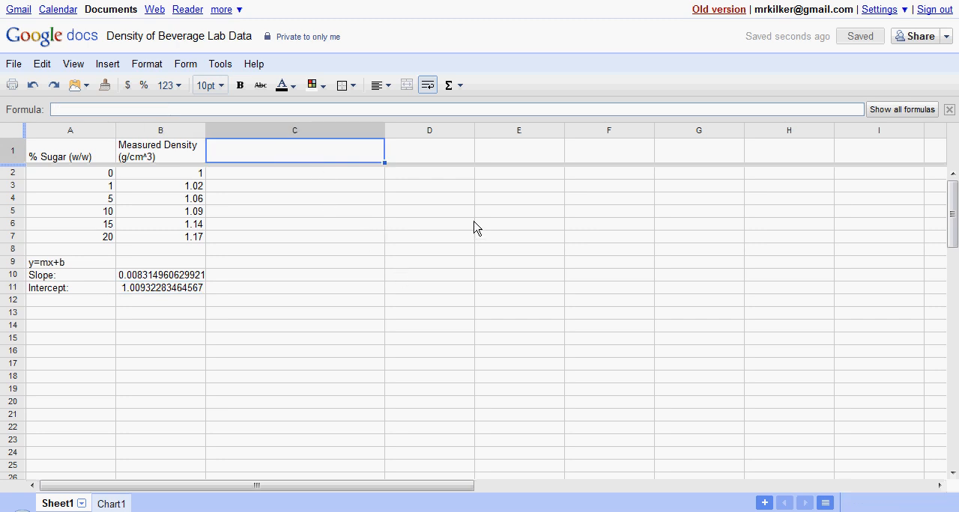
mouse_move(447, 200)
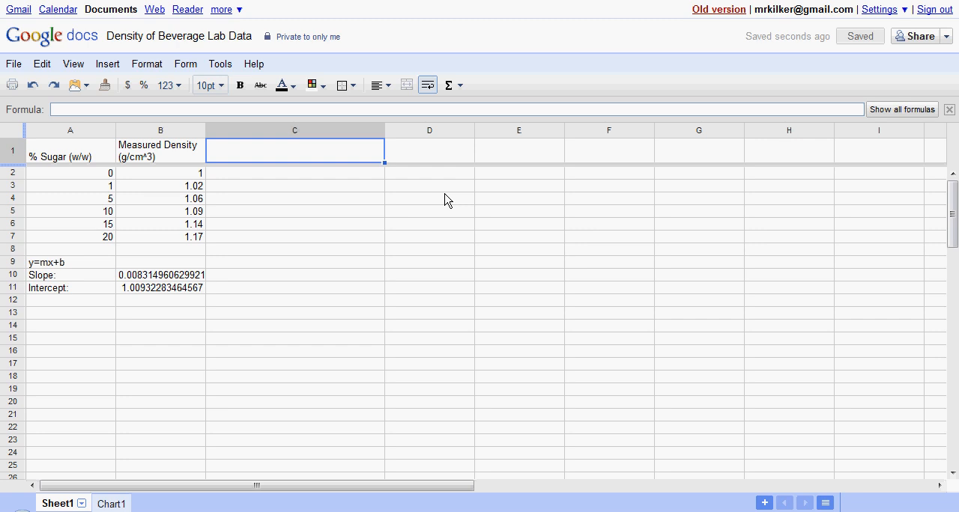
mouse_move(450, 201)
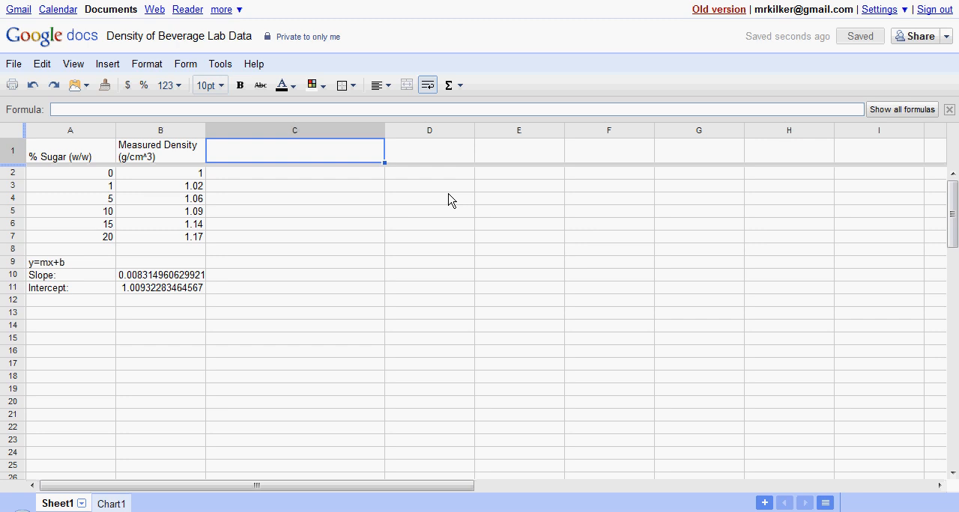
mouse_move(153, 292)
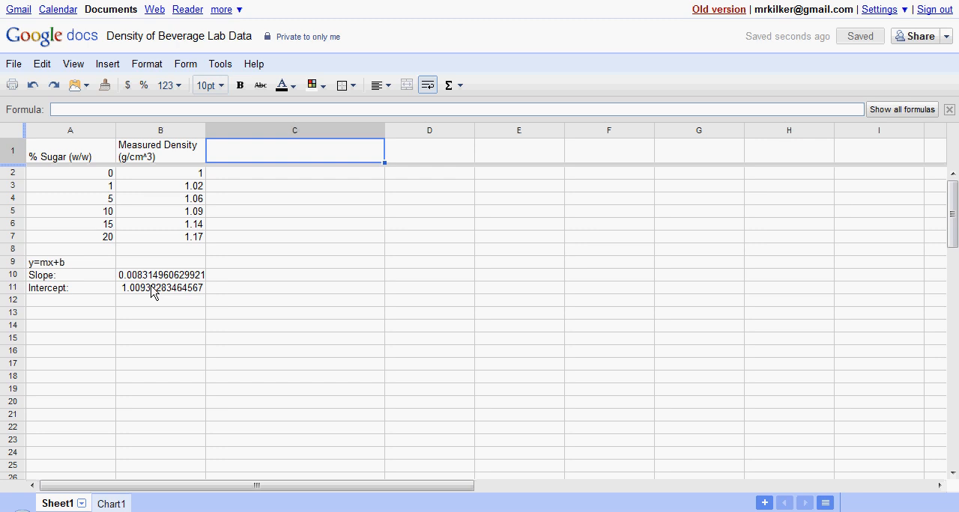
Step: Begin C1's formula with the text "f(x) = " joined to the slope in B10
text(=)
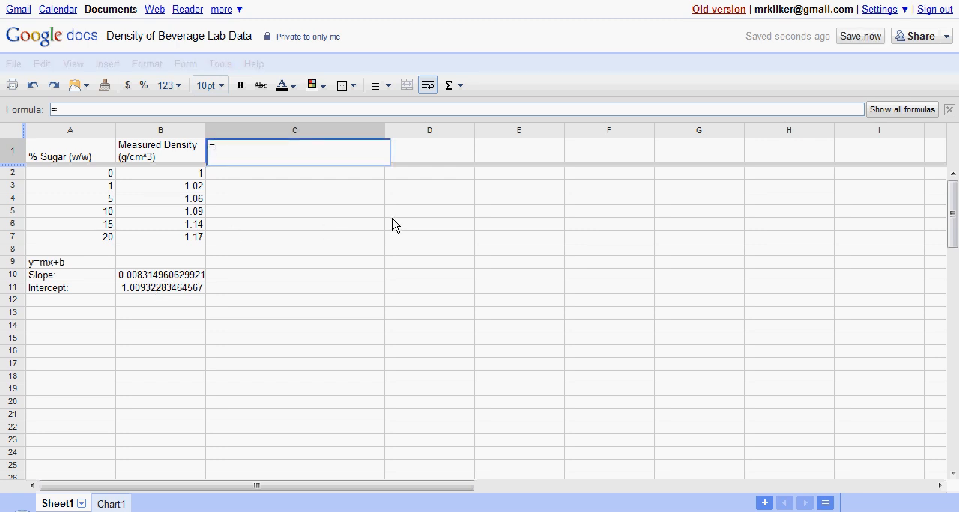
mouse_move(391, 225)
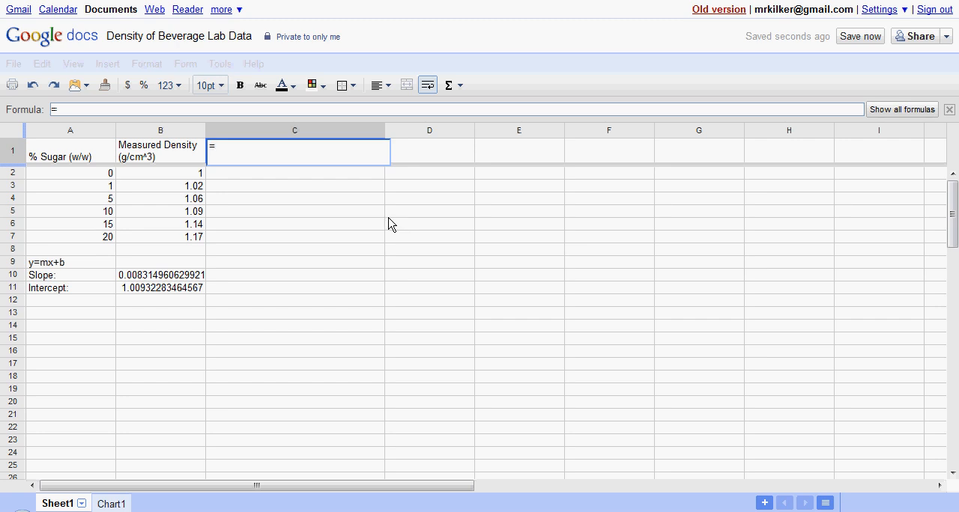
text(")
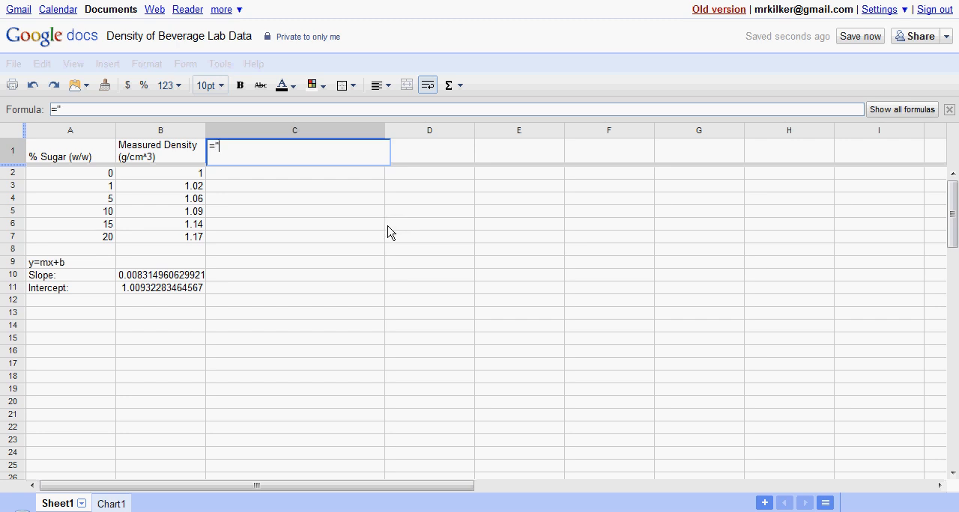
text(f(x)
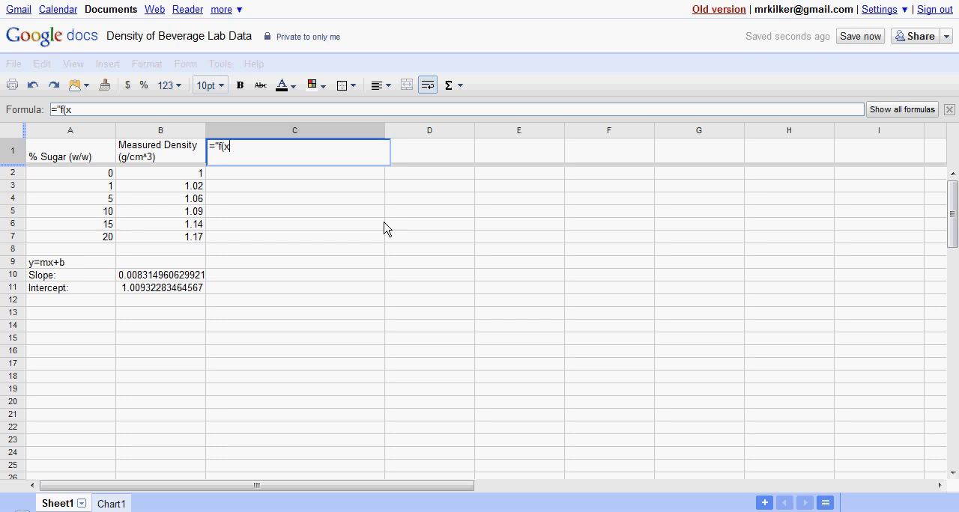
text() = ")
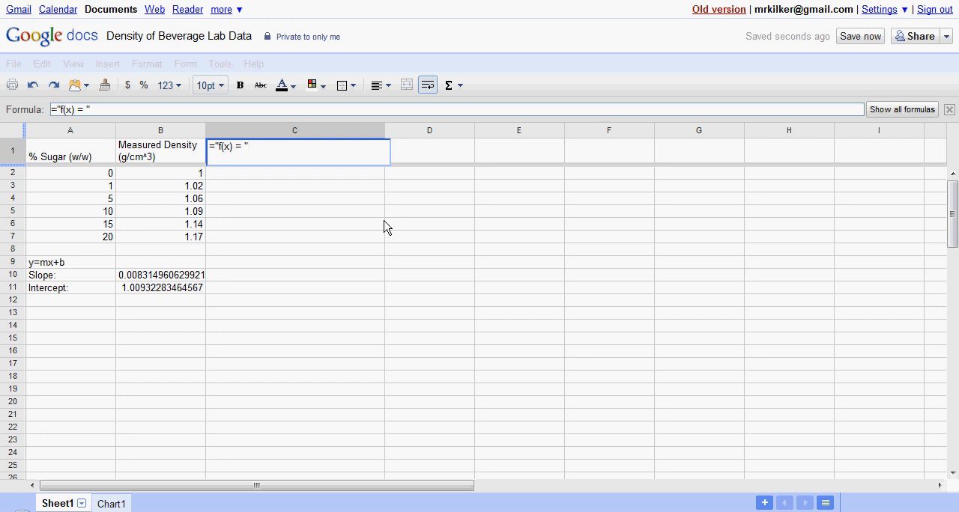
text(&)
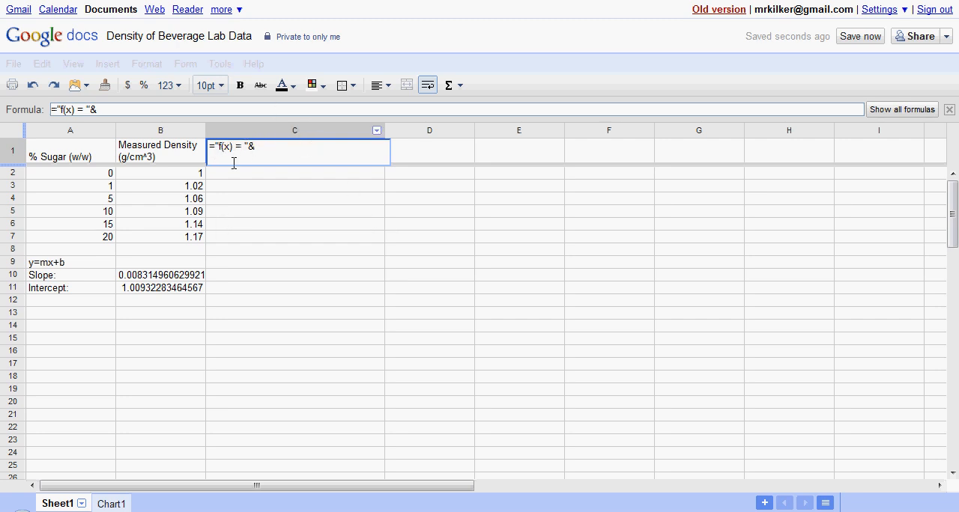
mouse_move(184, 260)
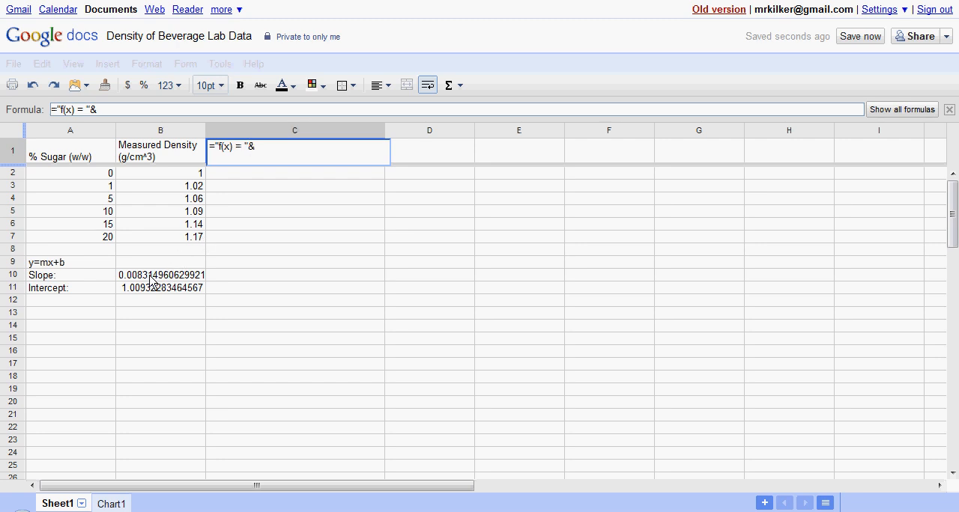
click(162, 275)
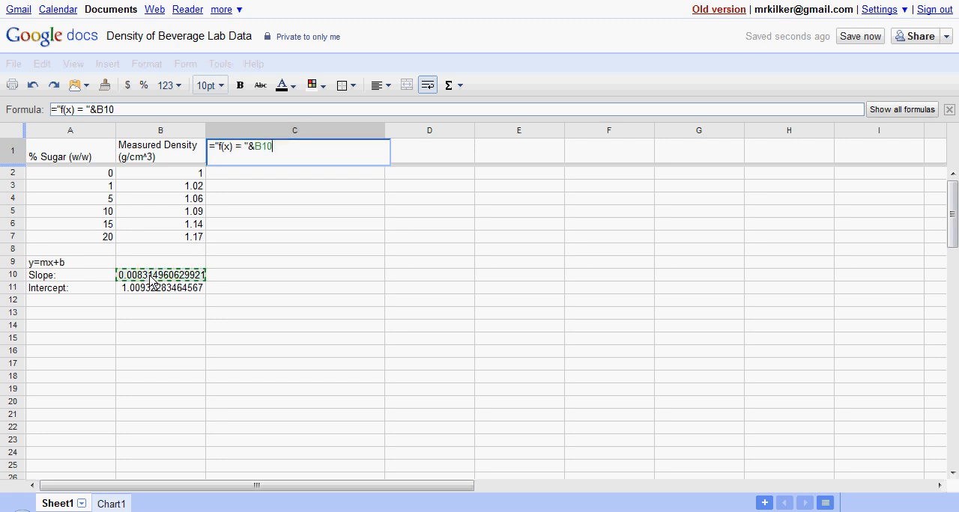
Step: Append "x + " and the intercept in B11 to finish C1's equation
text(&)
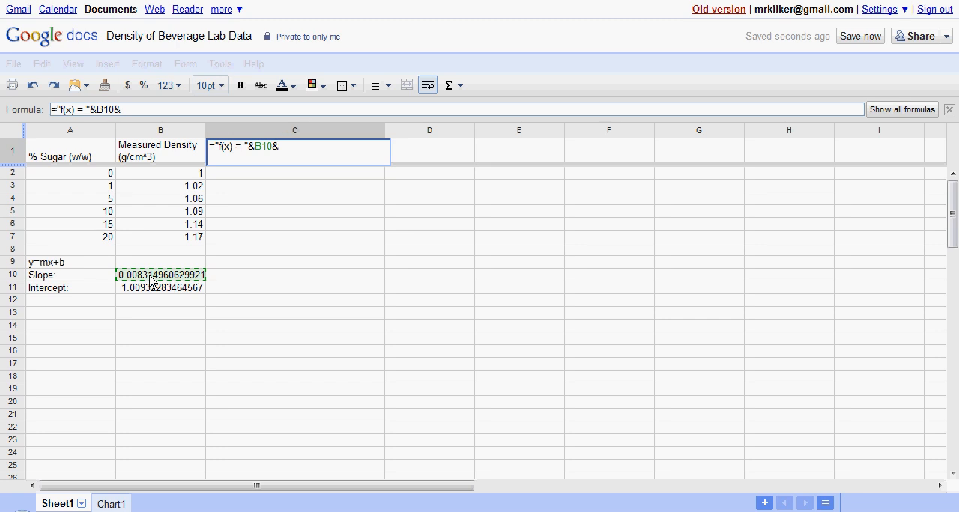
text(")
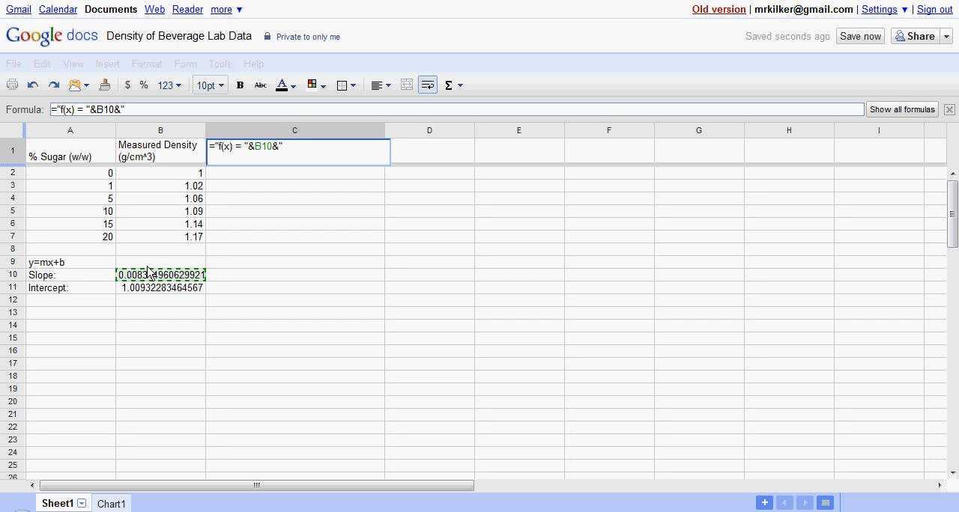
text(x)
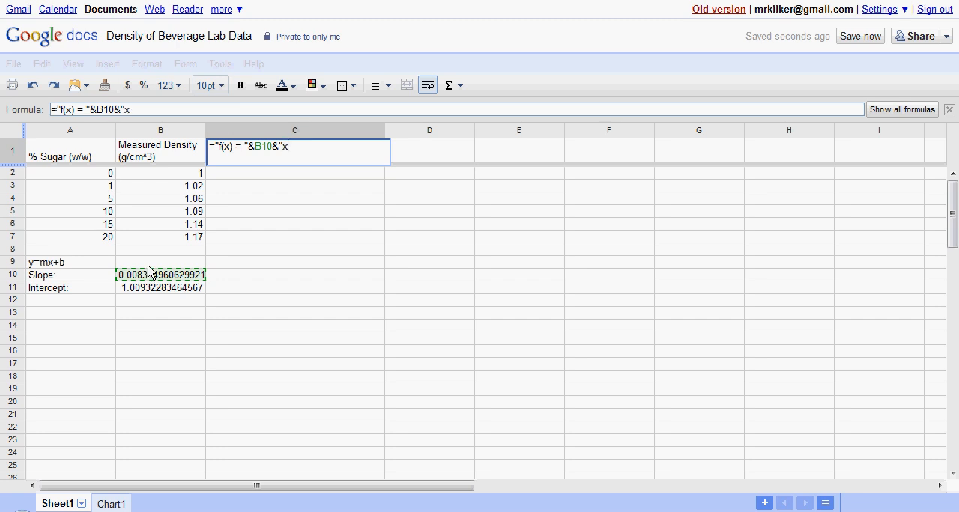
text(+)
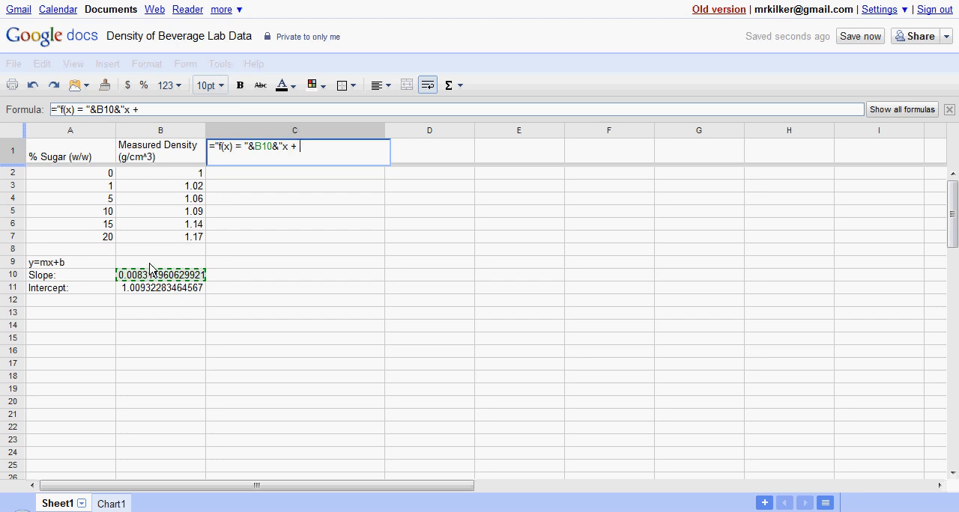
text(")
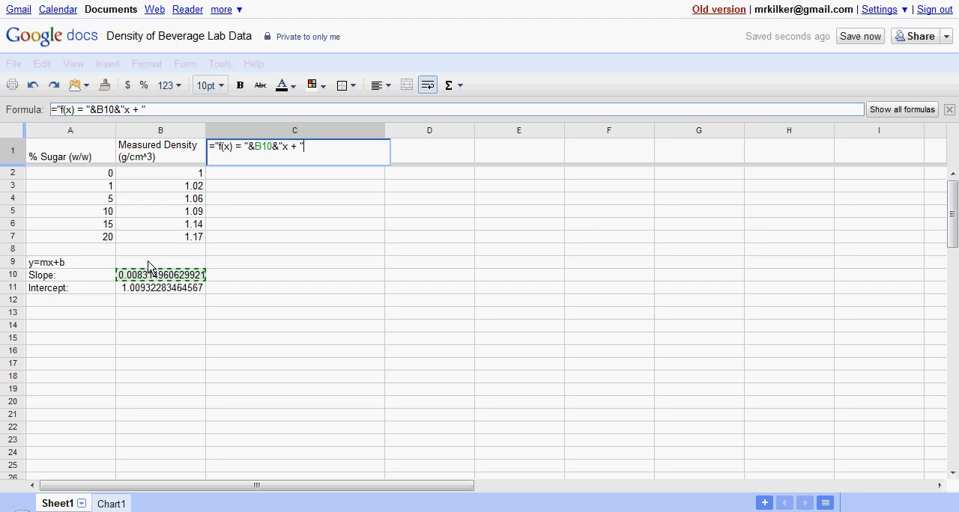
text(&)
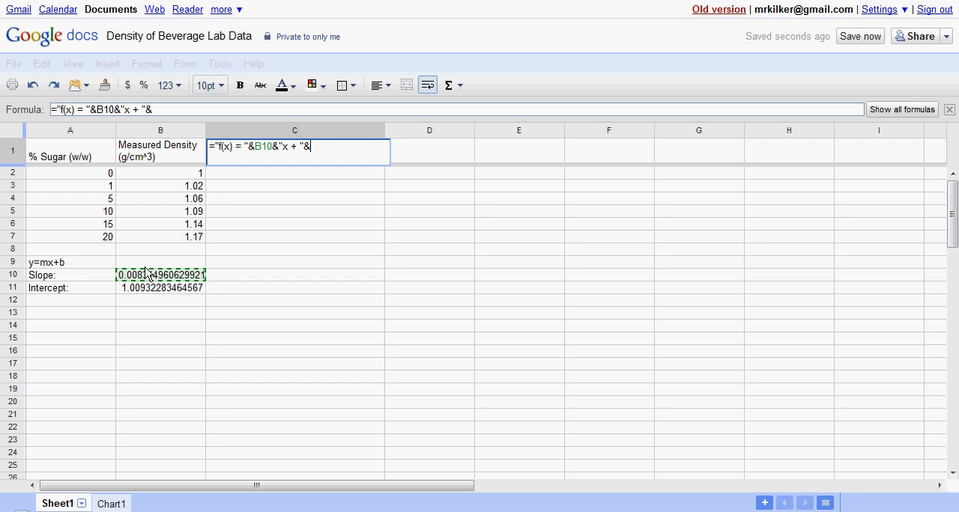
click(160, 288)
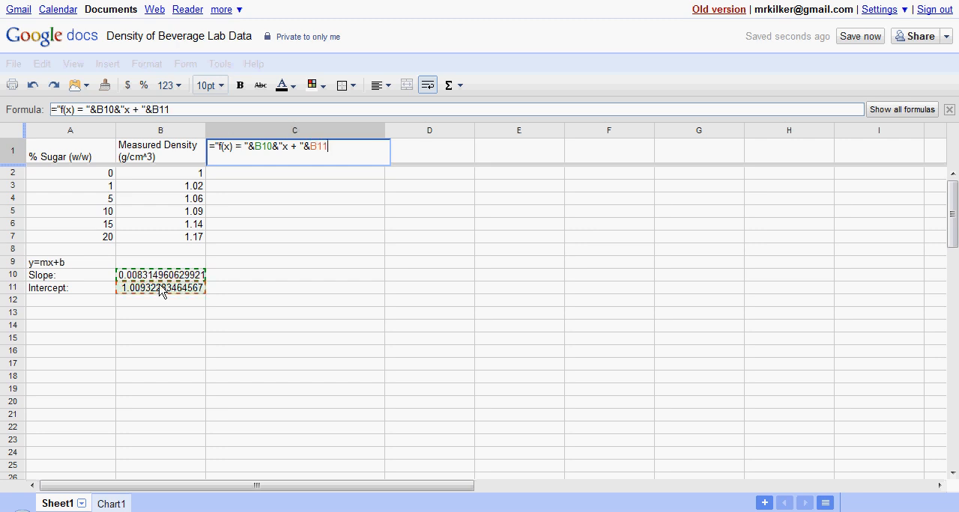
key(enter)
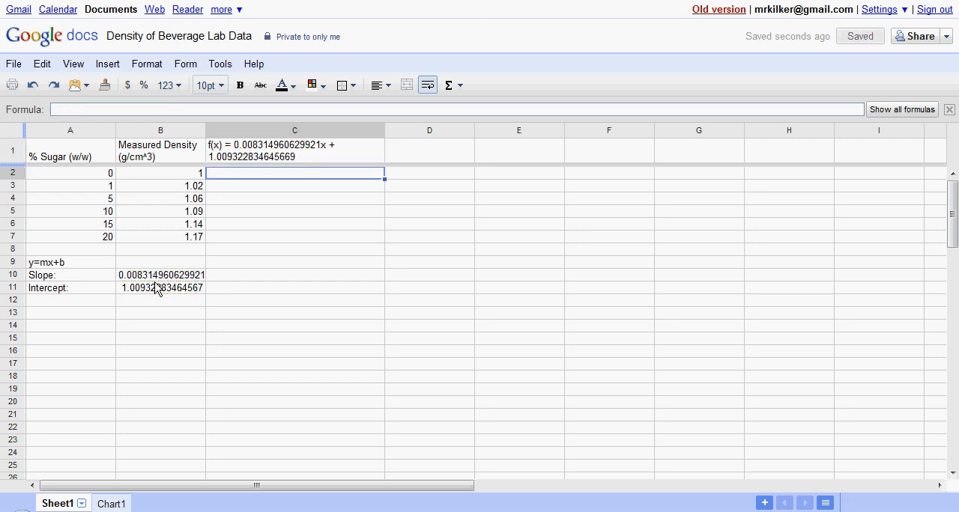
click(294, 150)
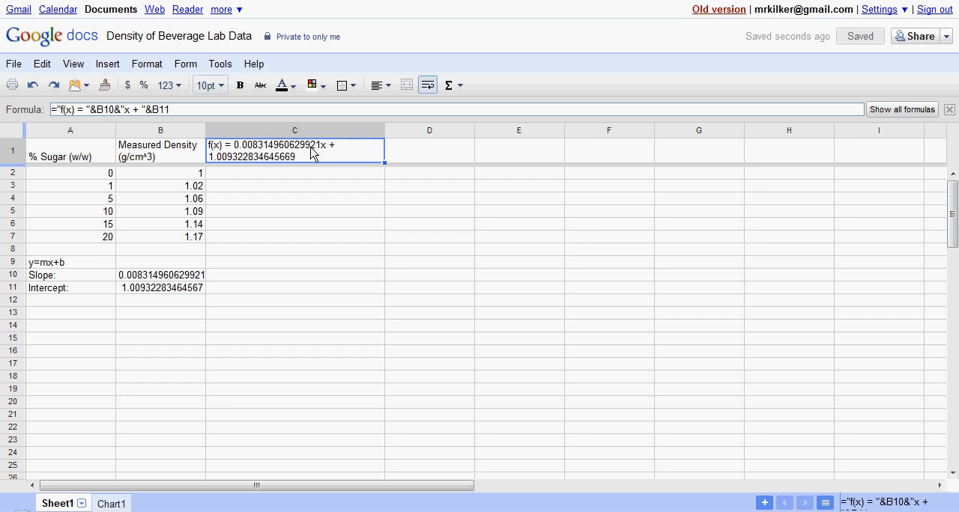
mouse_move(307, 160)
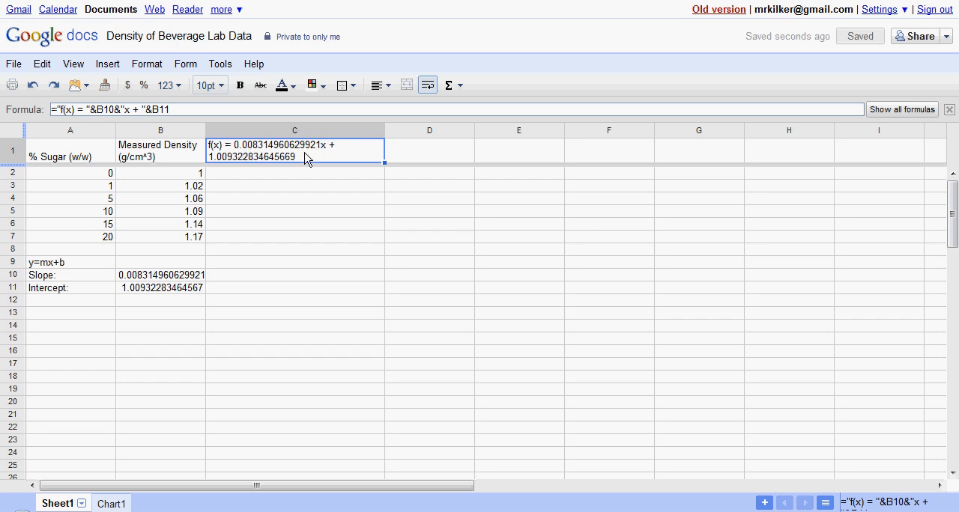
mouse_move(268, 159)
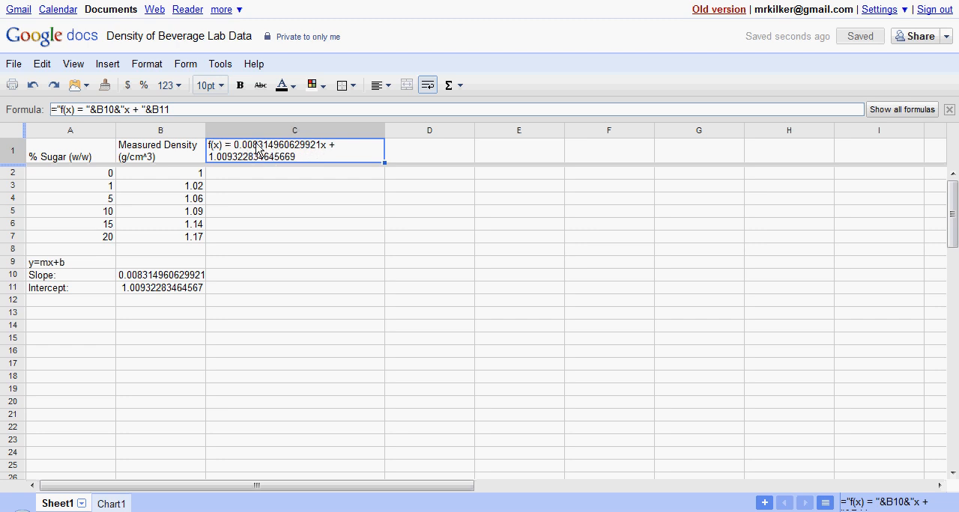
mouse_move(229, 164)
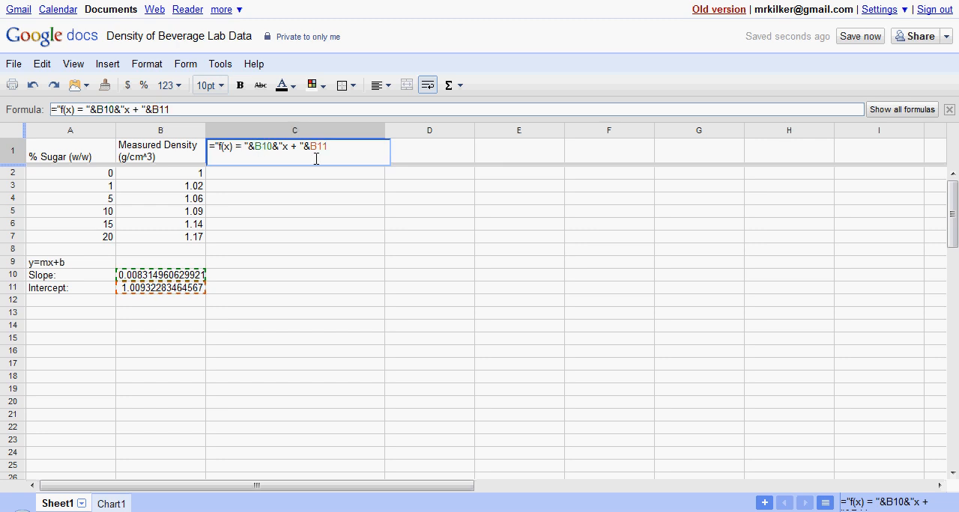
Step: Wrap B10 and B11 in ROUND(...,5) so C1 reads f(x) = 0.00831x + 1.00932
text(ROUND)
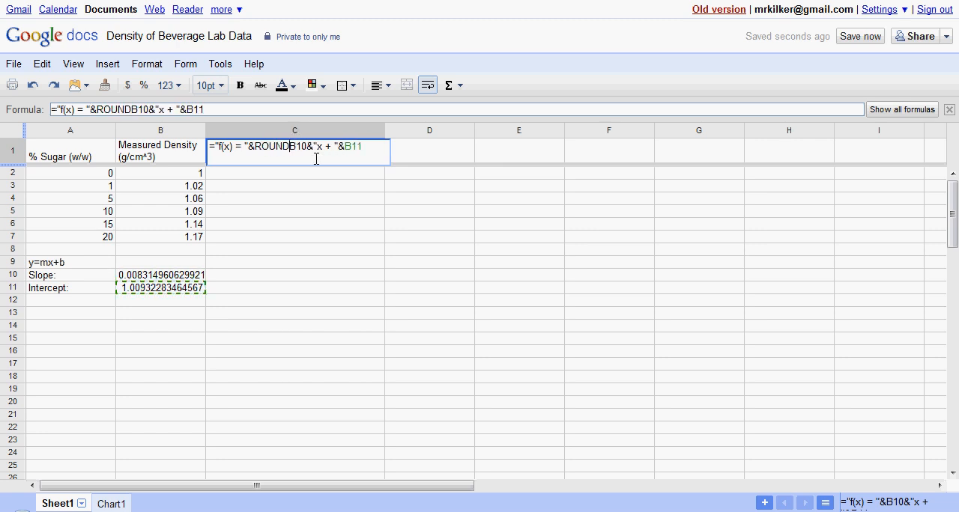
text(()
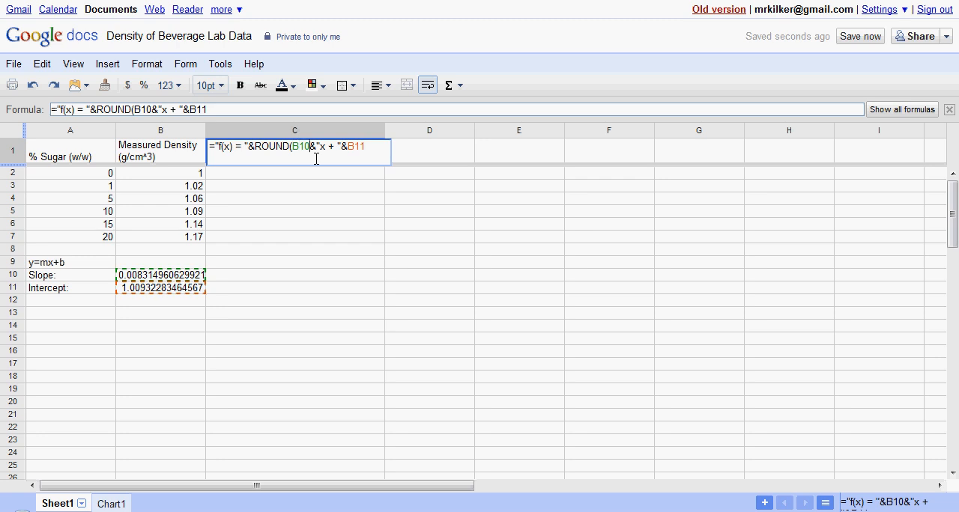
text(,5)
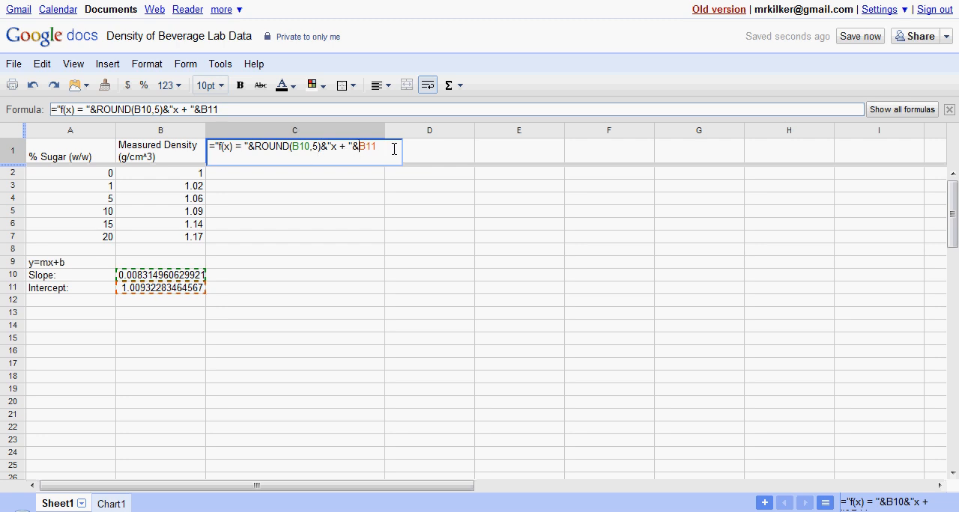
text(ROUND)
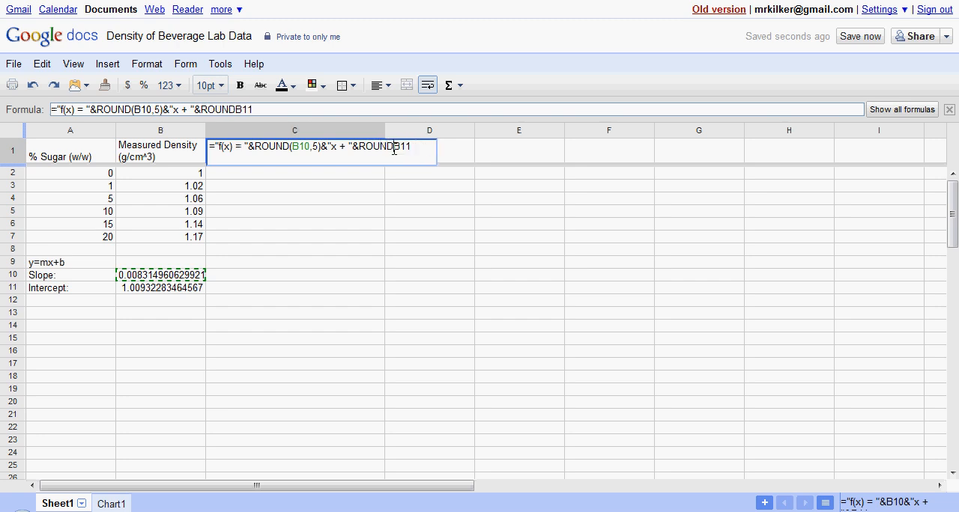
text(()
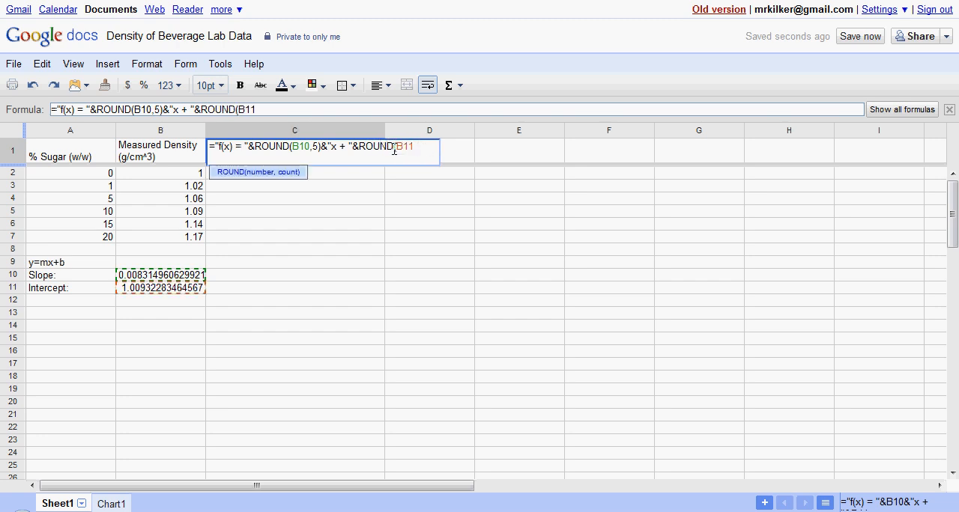
text(,5))
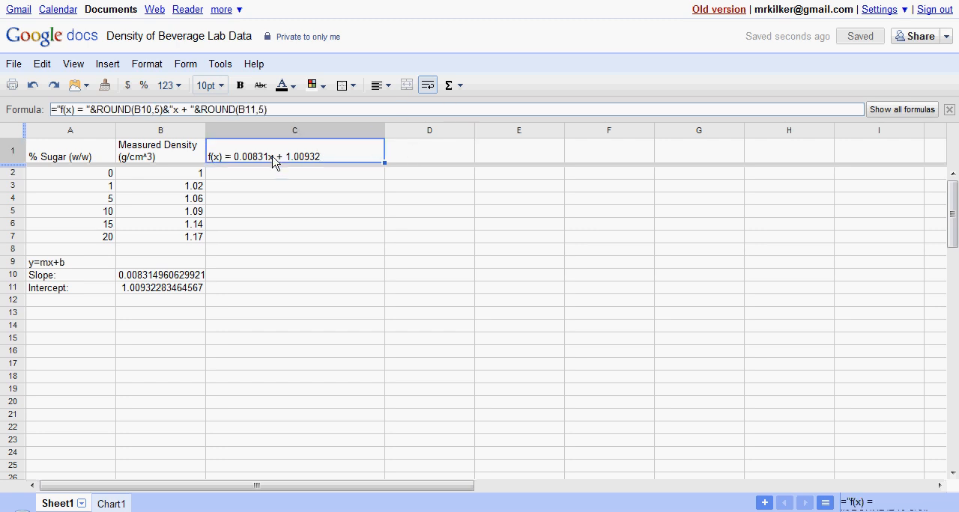
mouse_move(311, 164)
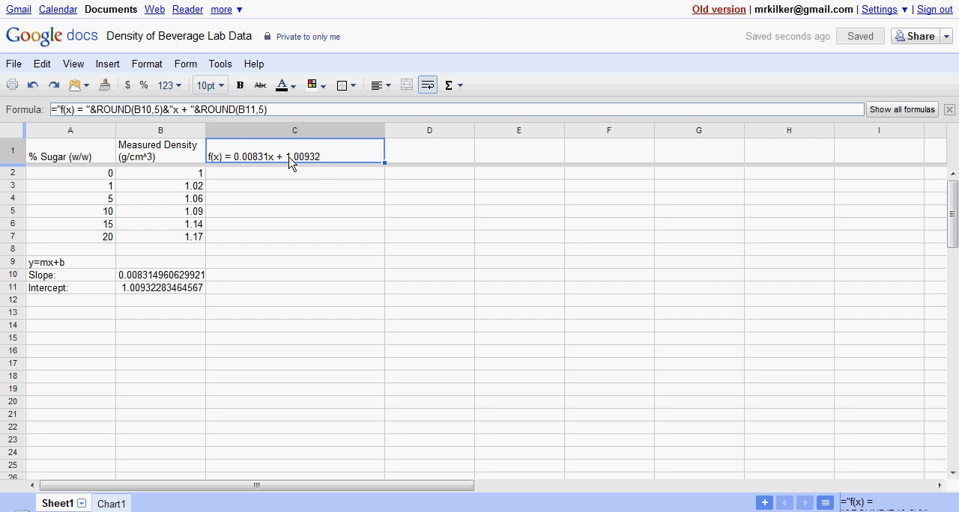
mouse_move(317, 164)
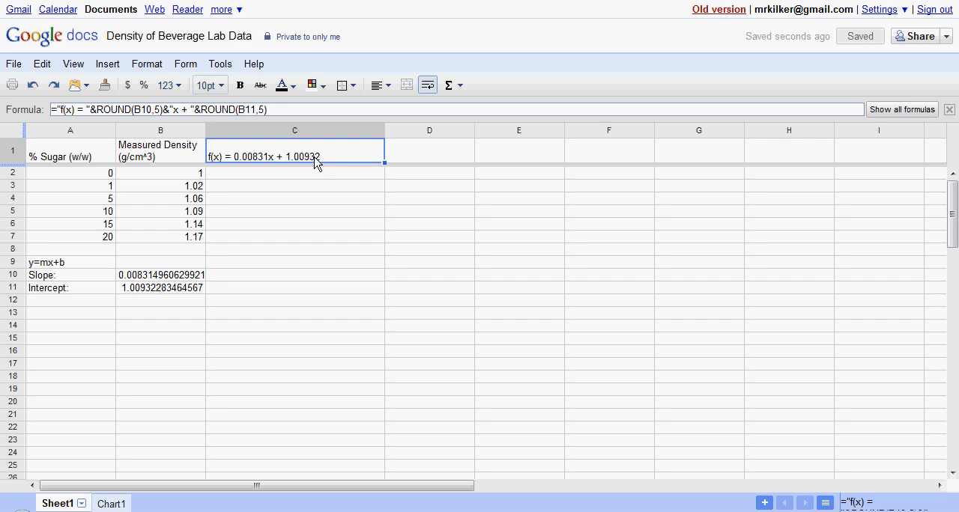
mouse_move(257, 163)
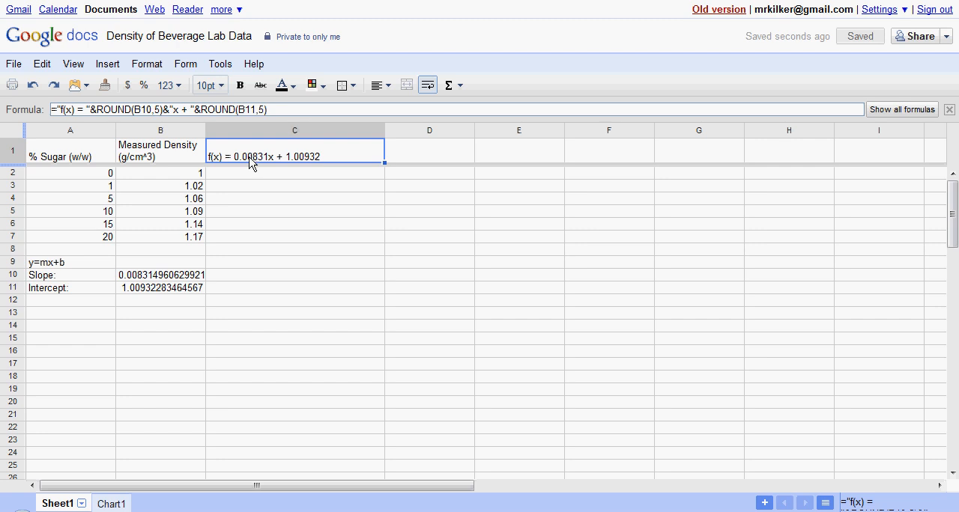
mouse_move(257, 167)
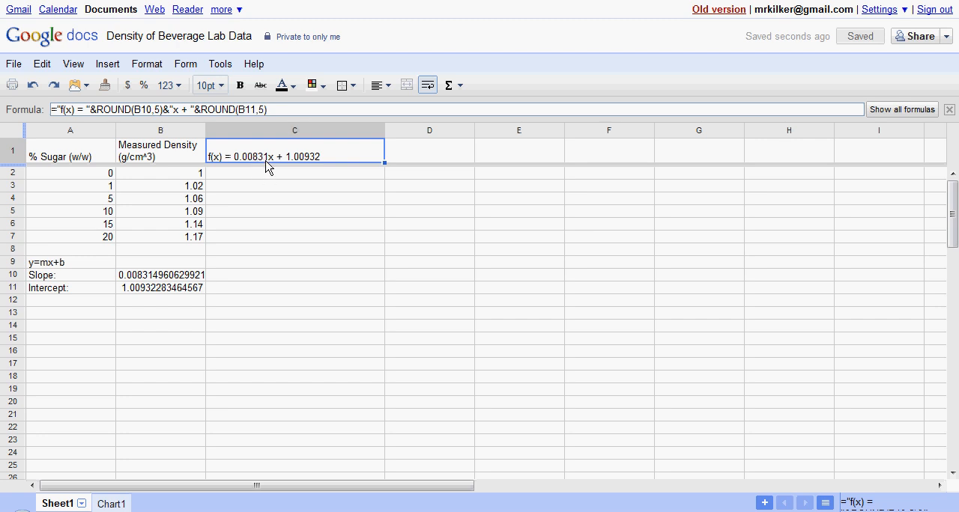
mouse_move(251, 162)
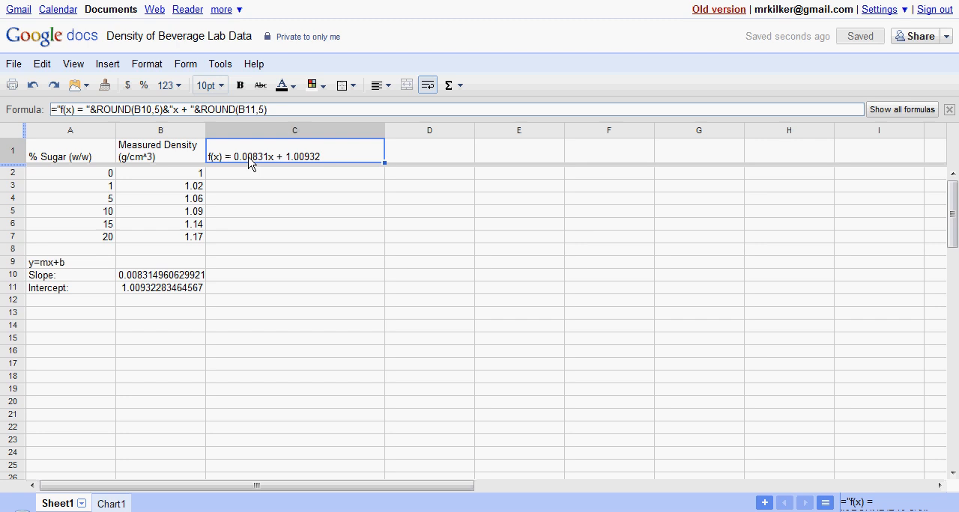
mouse_move(260, 164)
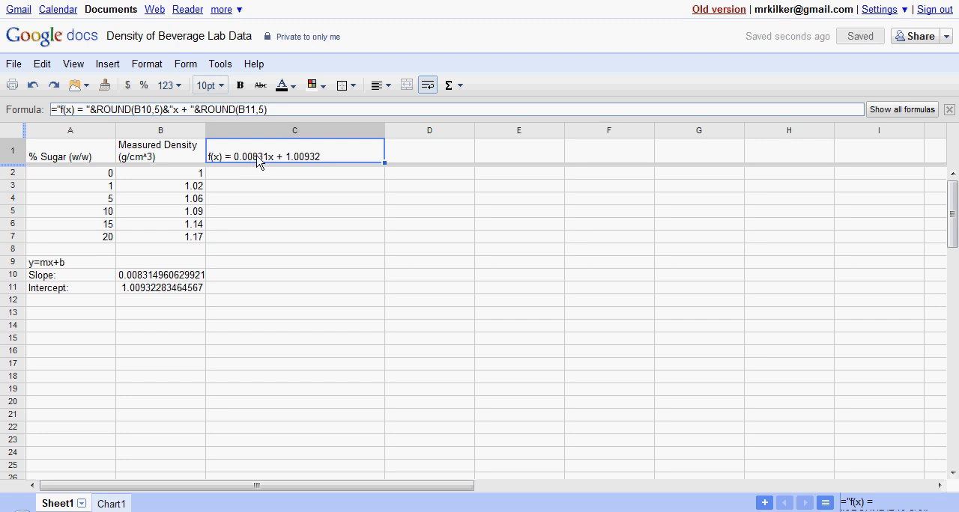
Step: Change C1's slope rounding to ROUND(B10,8), showing f(x) = 0.00831496x + 1.00932
double_click(294, 147)
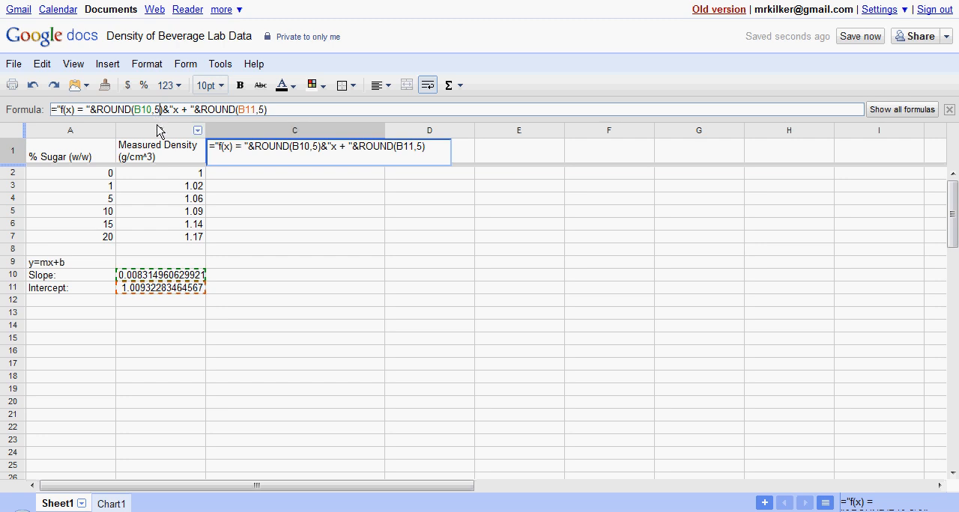
key(BackSpace)
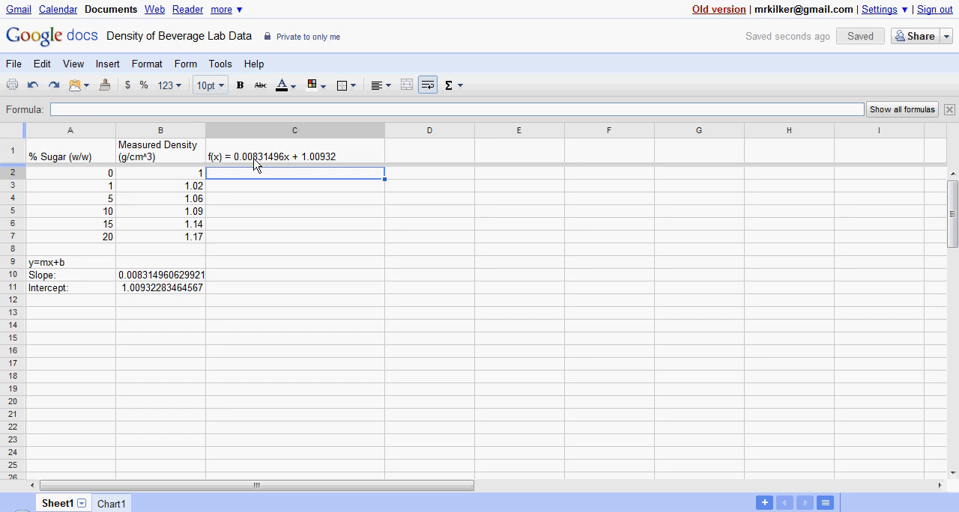
mouse_move(263, 164)
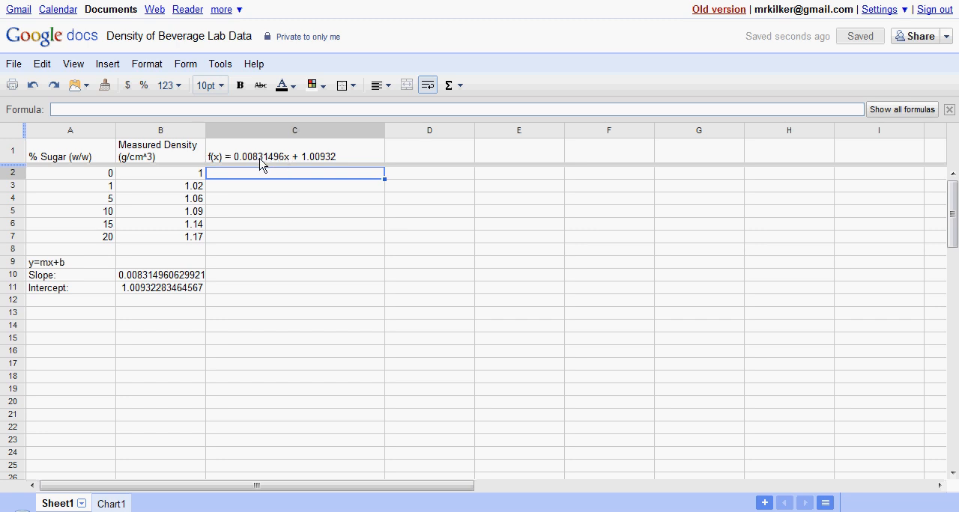
mouse_move(264, 163)
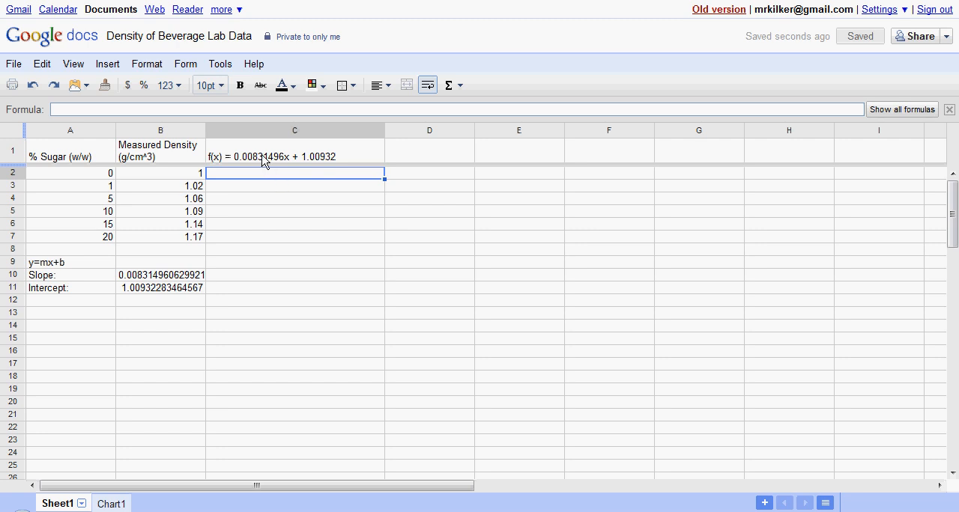
click(294, 156)
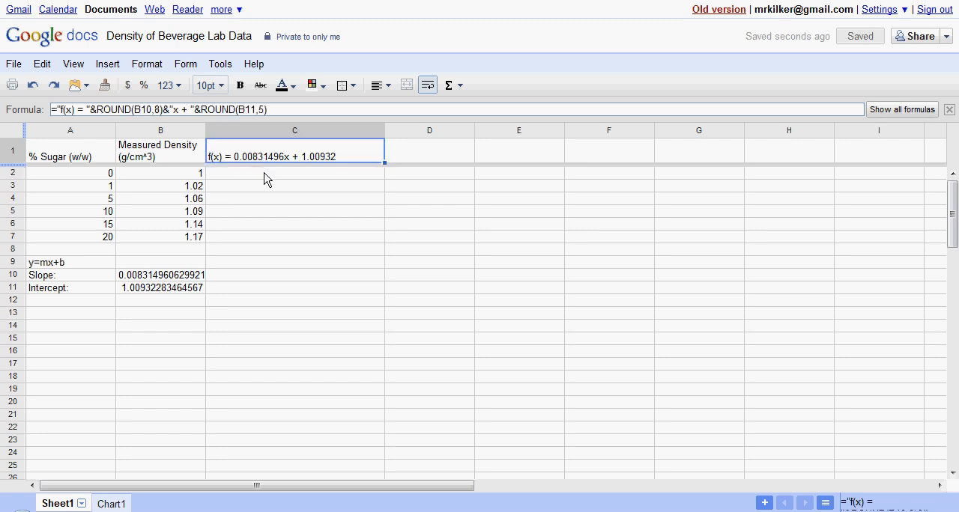
click(294, 173)
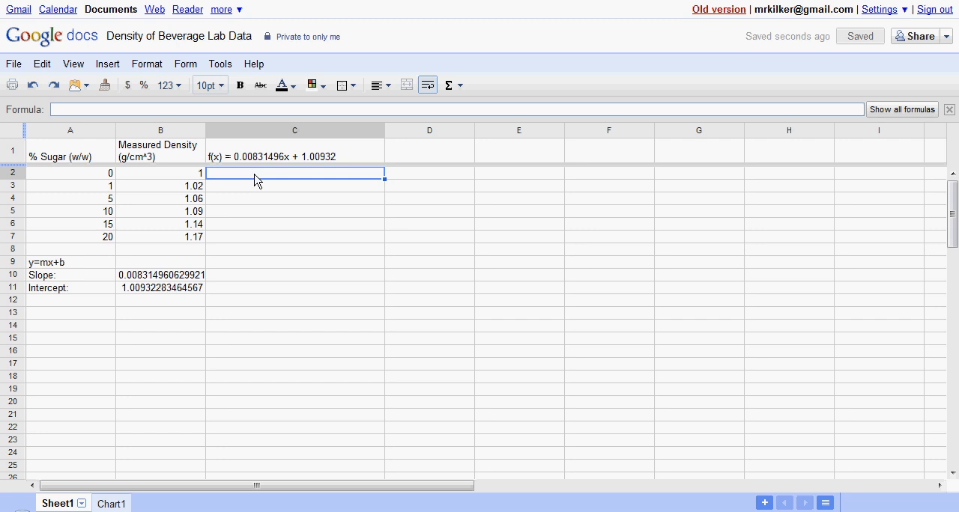
mouse_move(89, 170)
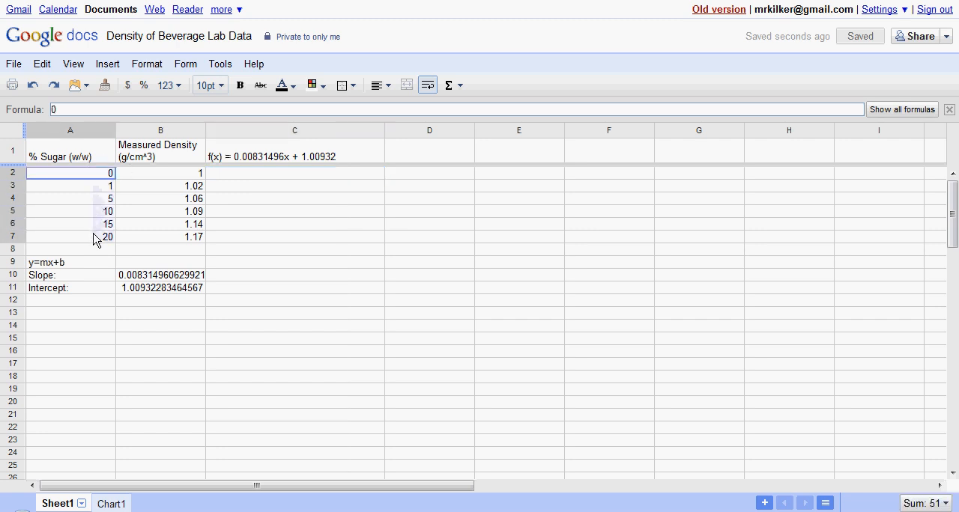
drag(70, 173, 70, 237)
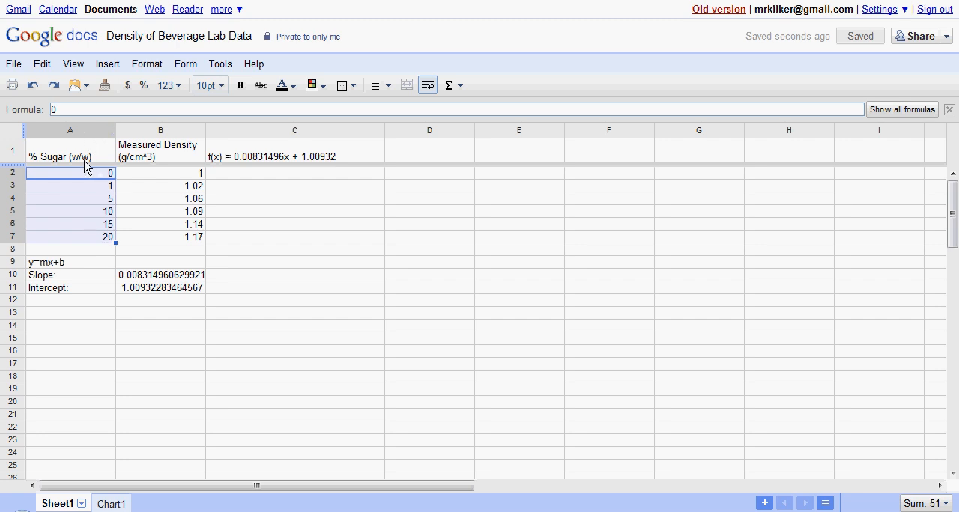
mouse_move(246, 178)
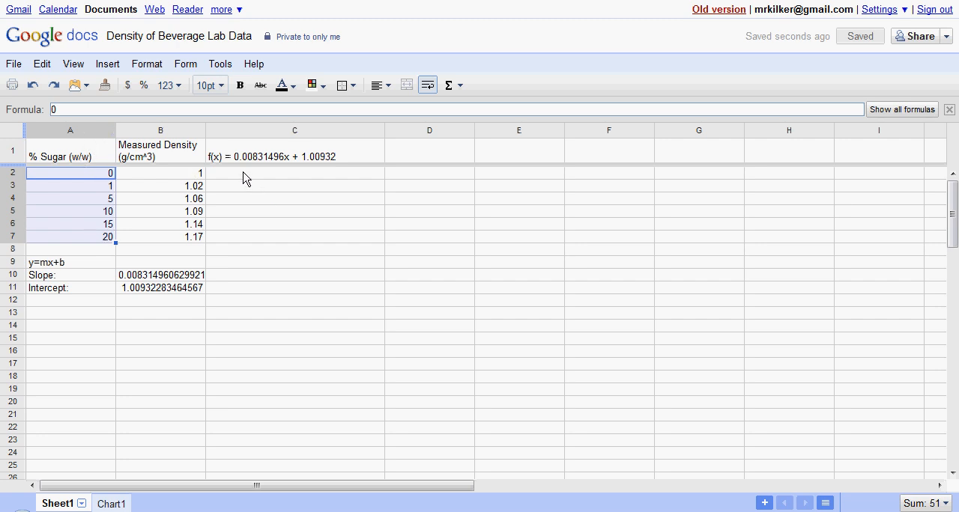
click(295, 173)
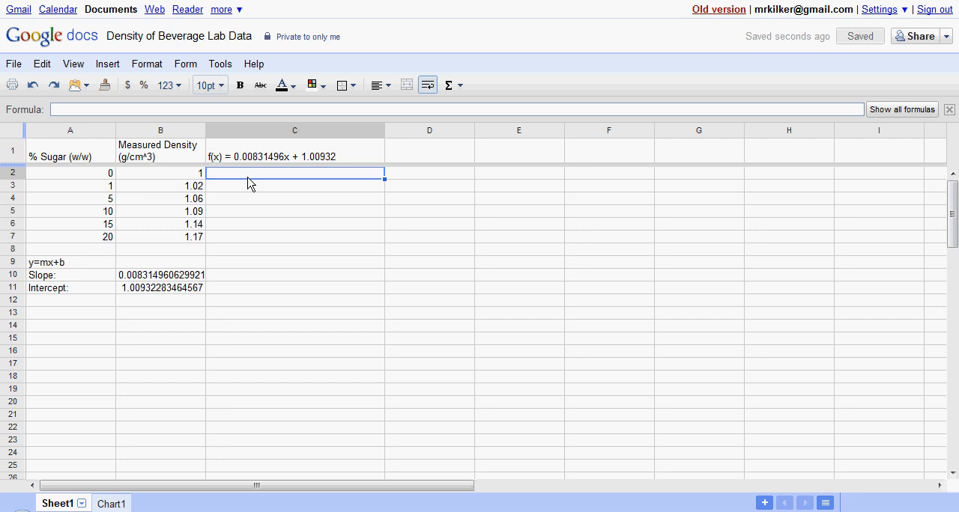
Step: Enter =B10*A2+B11 in C2, predicting density 1.00932283464567 for 0% sugar
text(=)
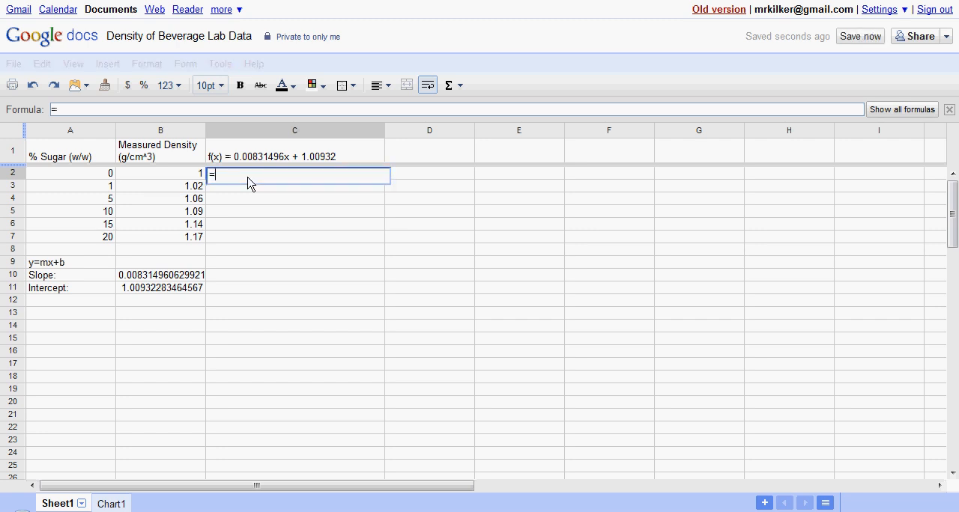
mouse_move(235, 189)
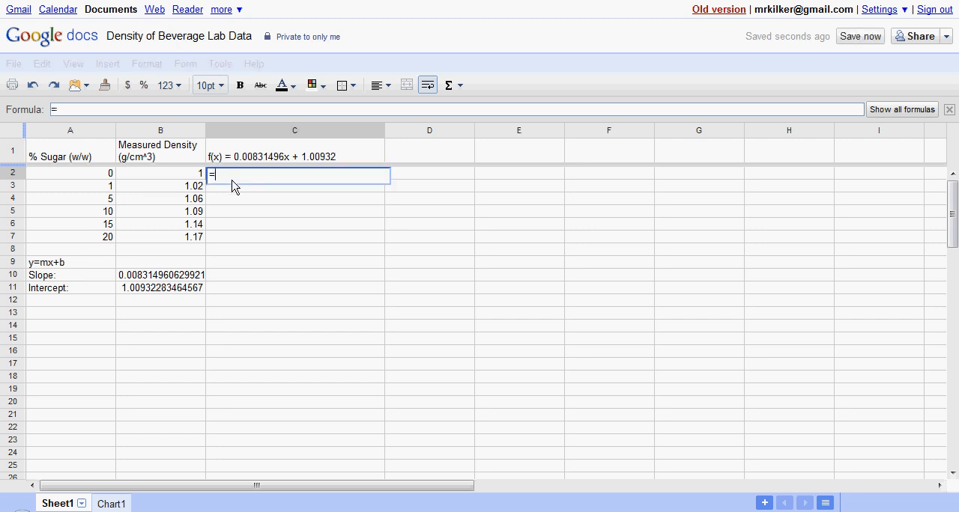
mouse_move(102, 175)
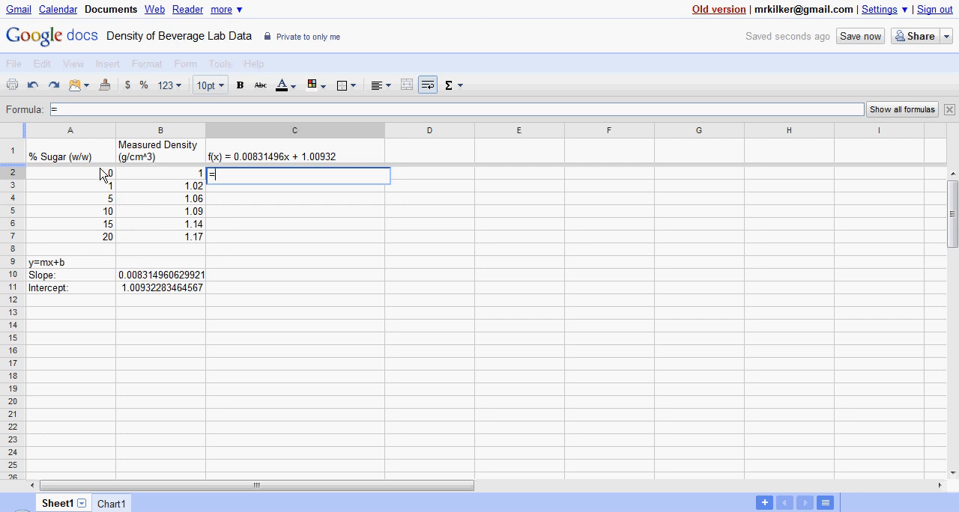
mouse_move(154, 293)
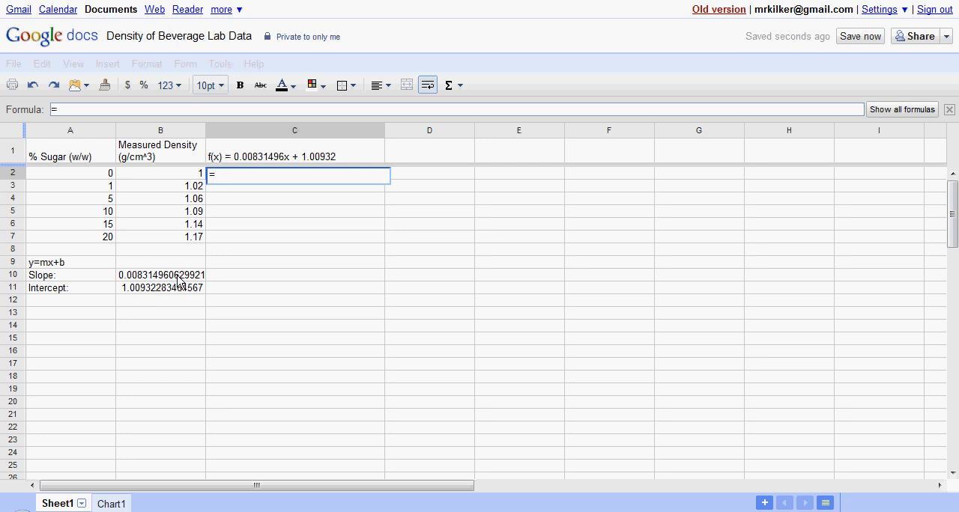
click(160, 275)
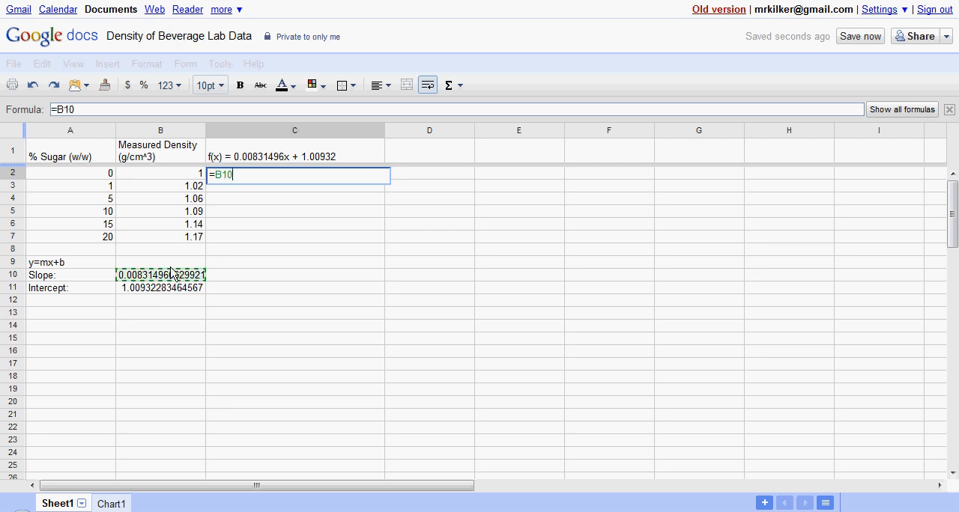
click(70, 173)
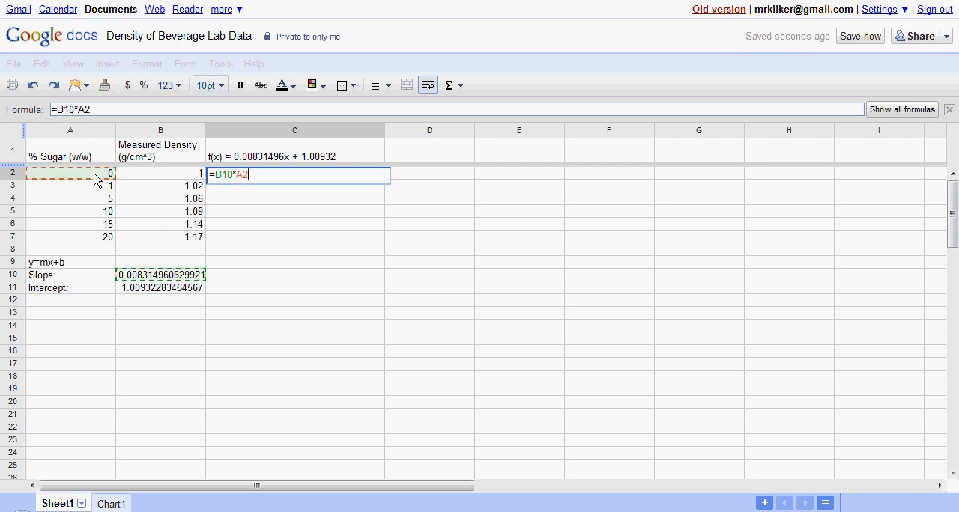
text(+)
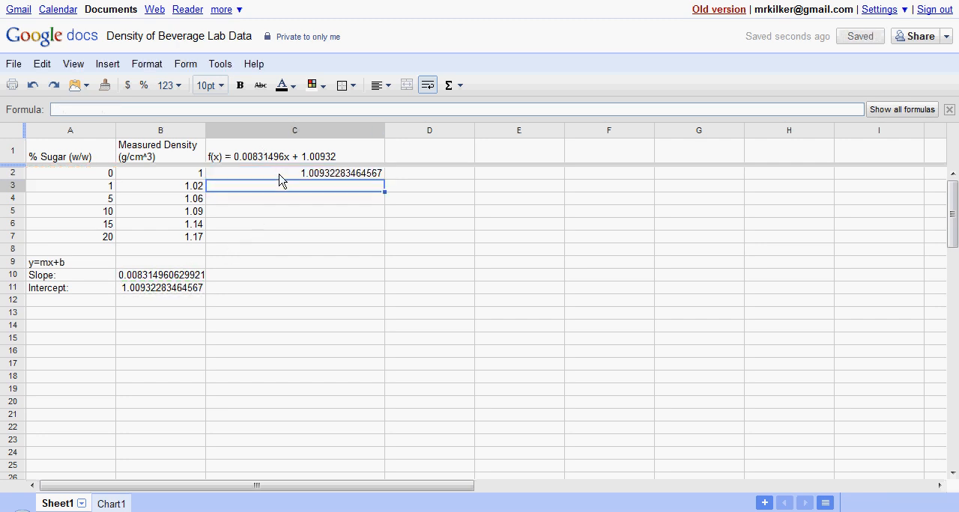
click(294, 173)
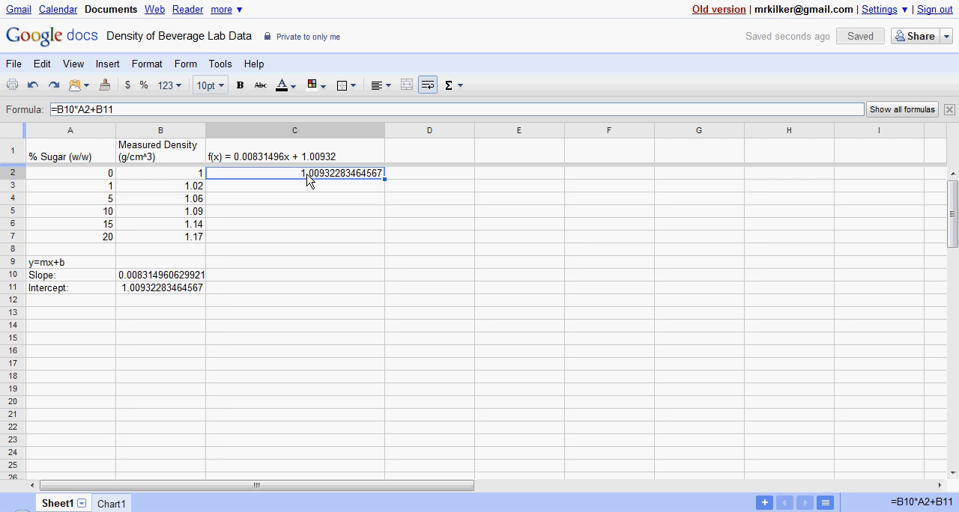
mouse_move(385, 188)
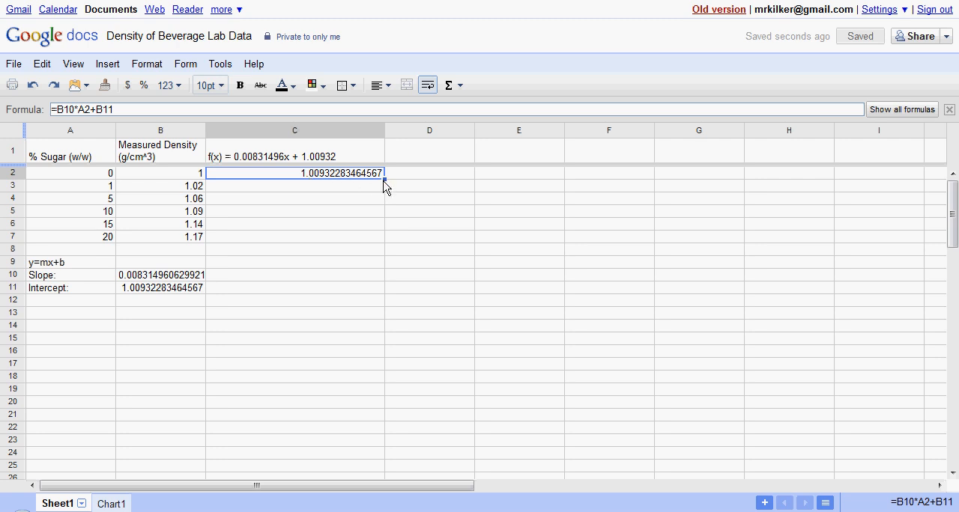
right_click(384, 193)
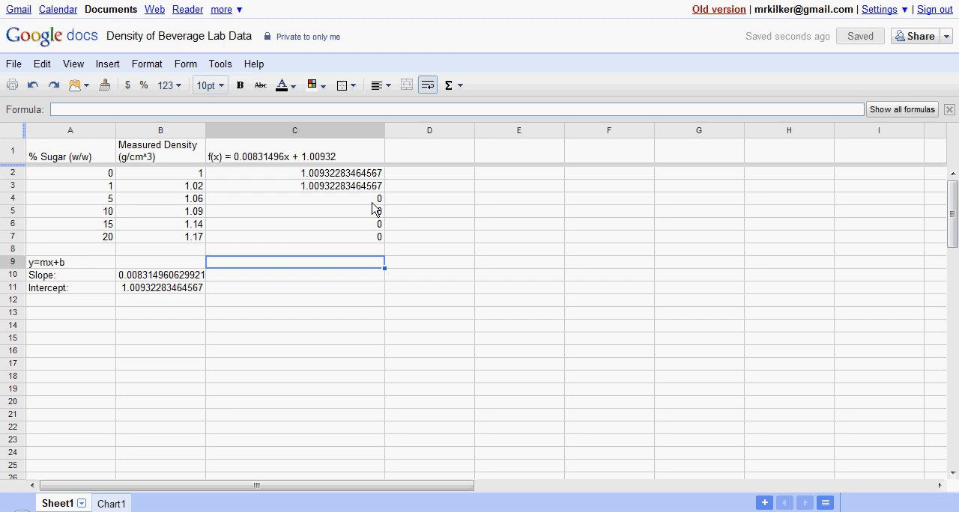
mouse_move(298, 216)
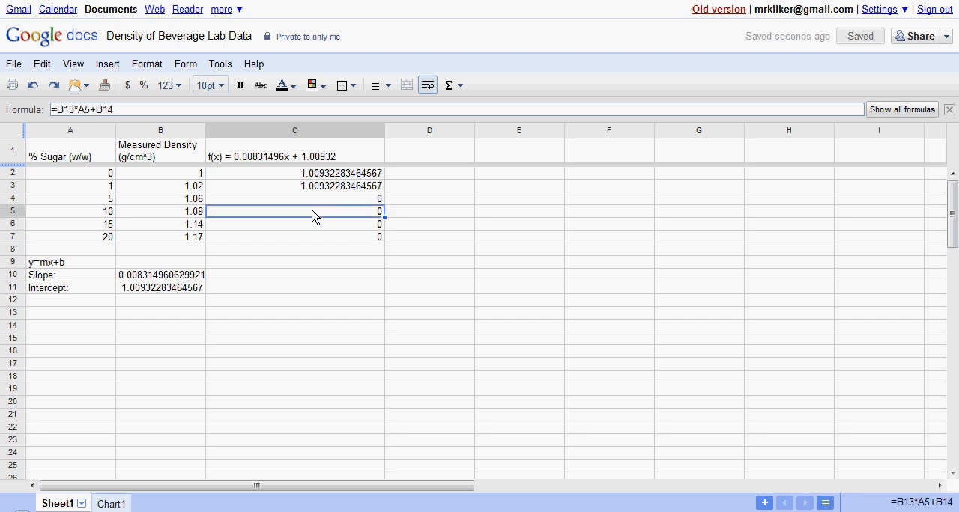
mouse_move(232, 218)
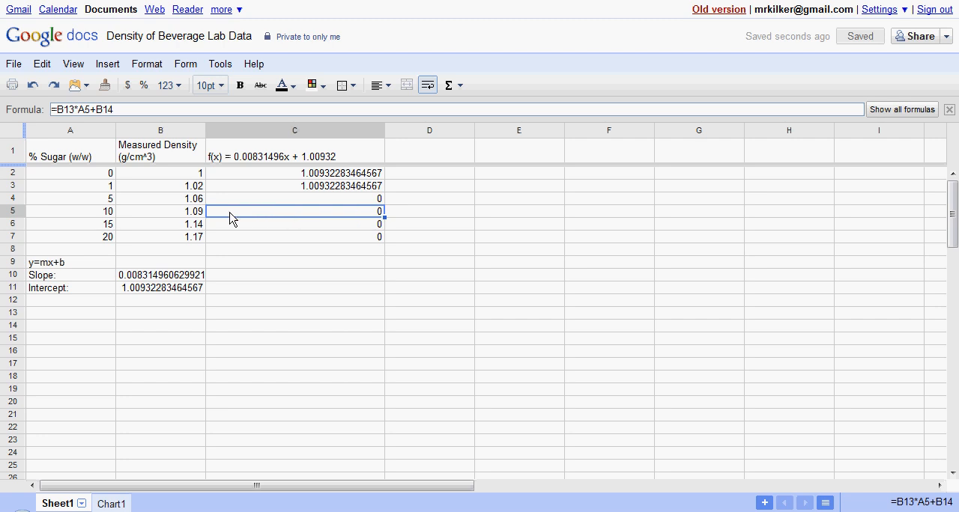
mouse_move(249, 217)
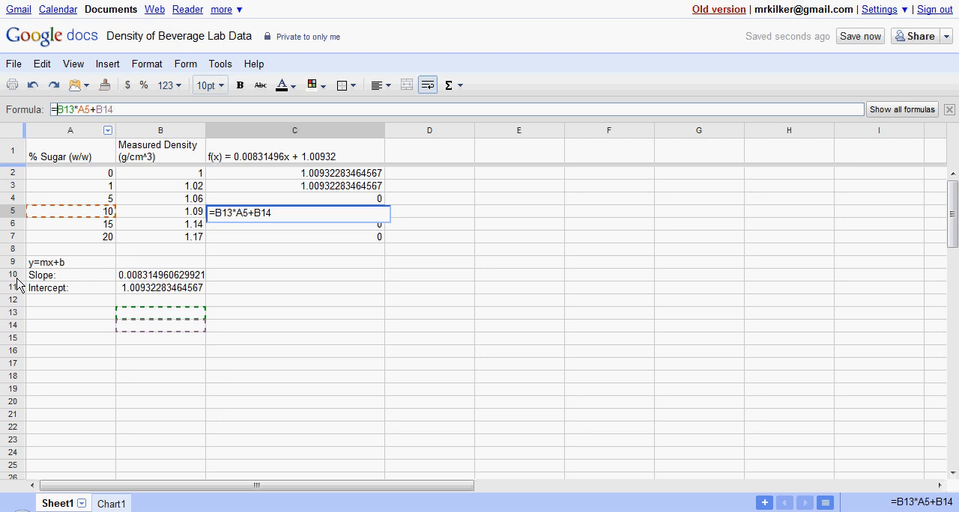
mouse_move(149, 281)
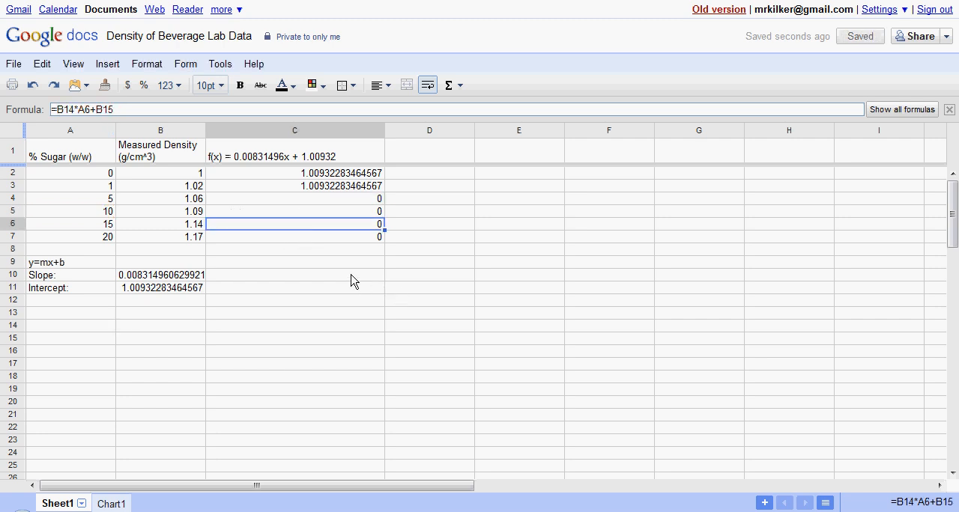
click(295, 210)
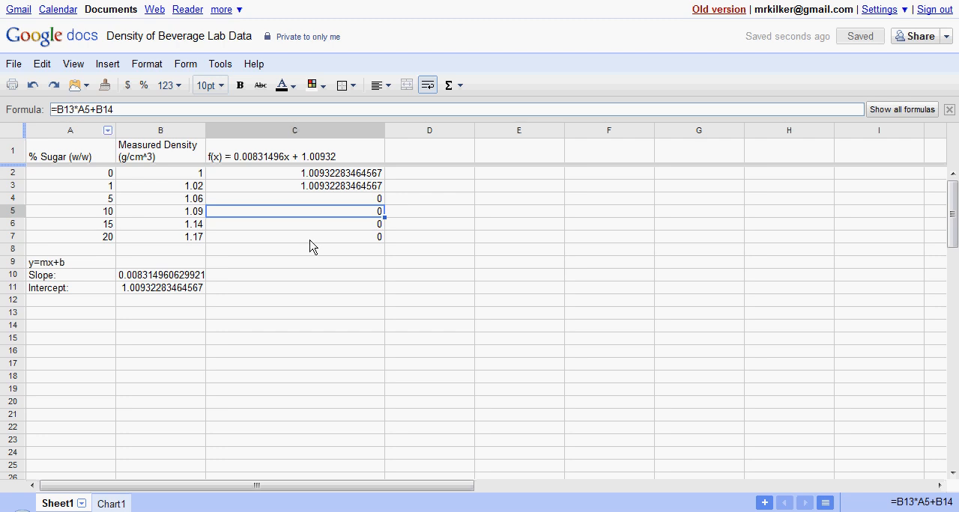
click(294, 199)
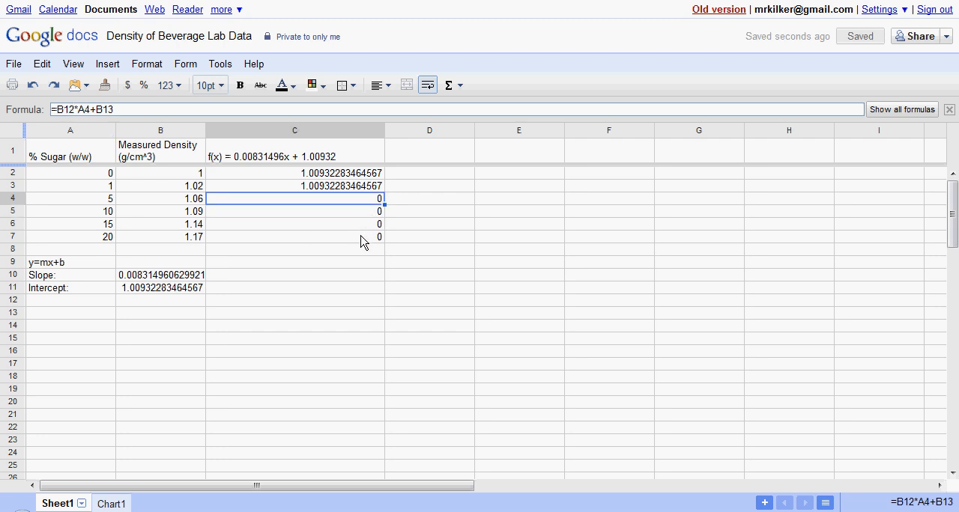
click(294, 238)
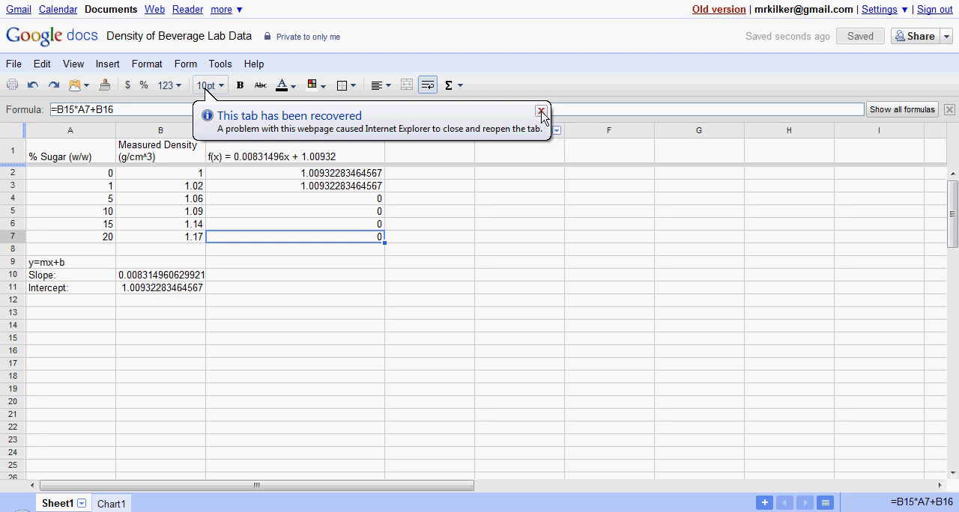
click(540, 112)
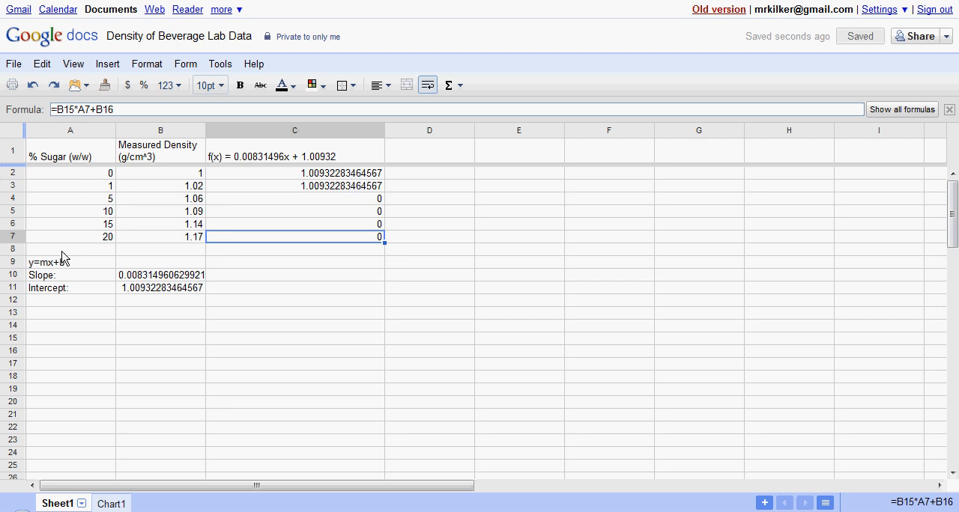
click(160, 275)
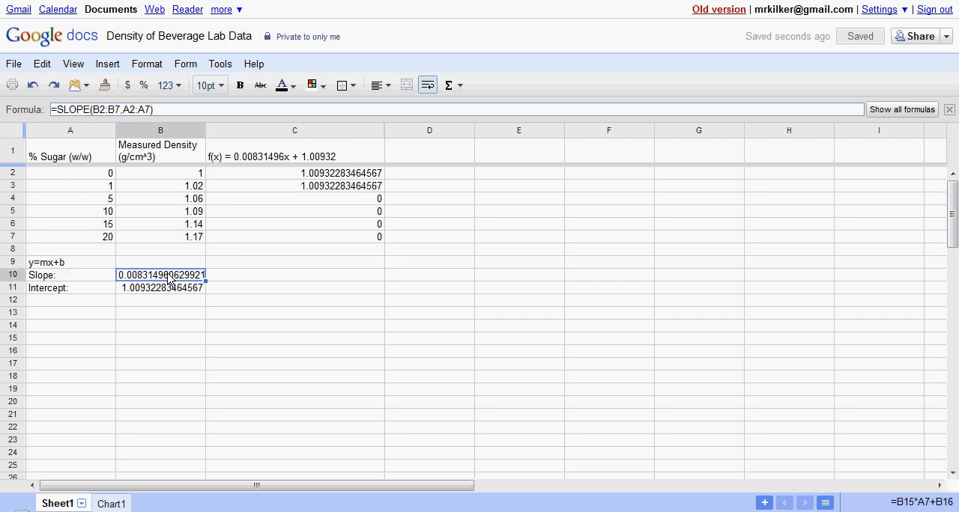
click(295, 185)
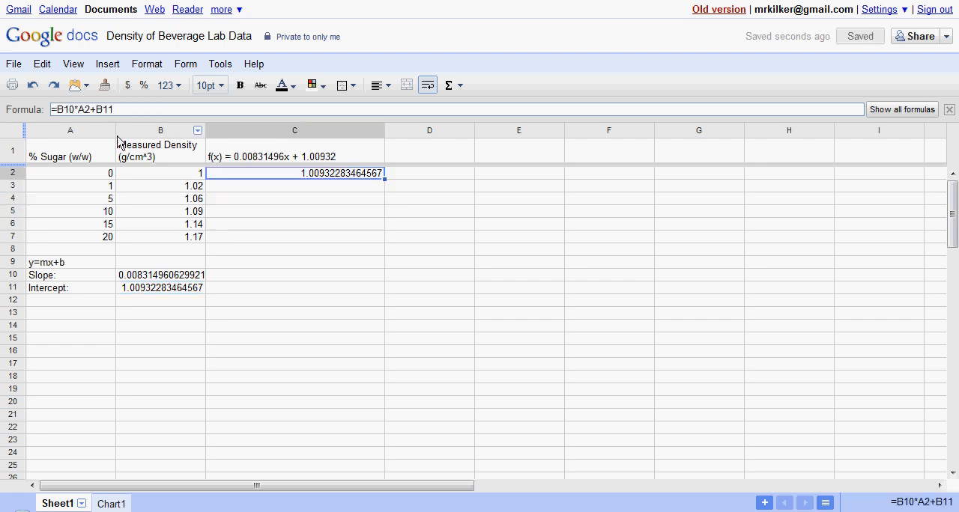
Step: Change C2 to =$B$10*A2+$B$11 and fill the fitted densities down to C7
double_click(295, 173)
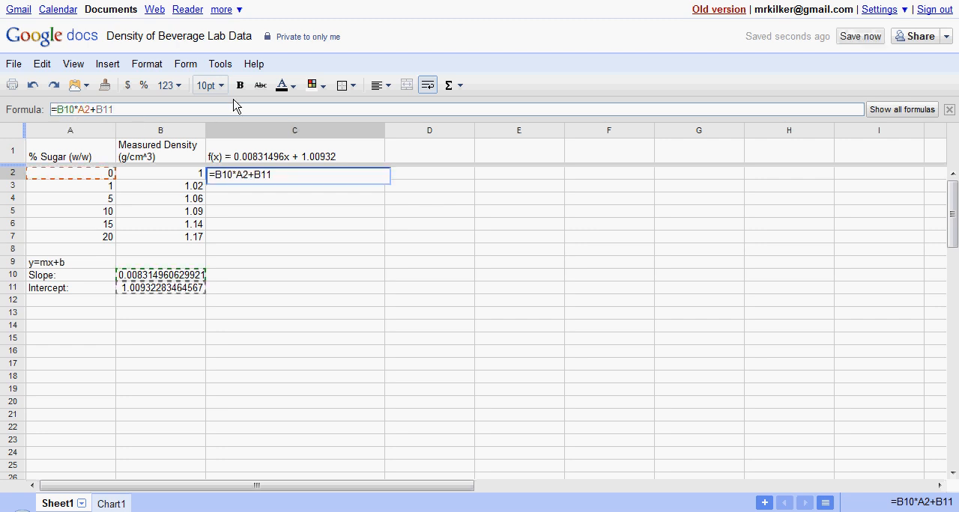
mouse_move(420, 182)
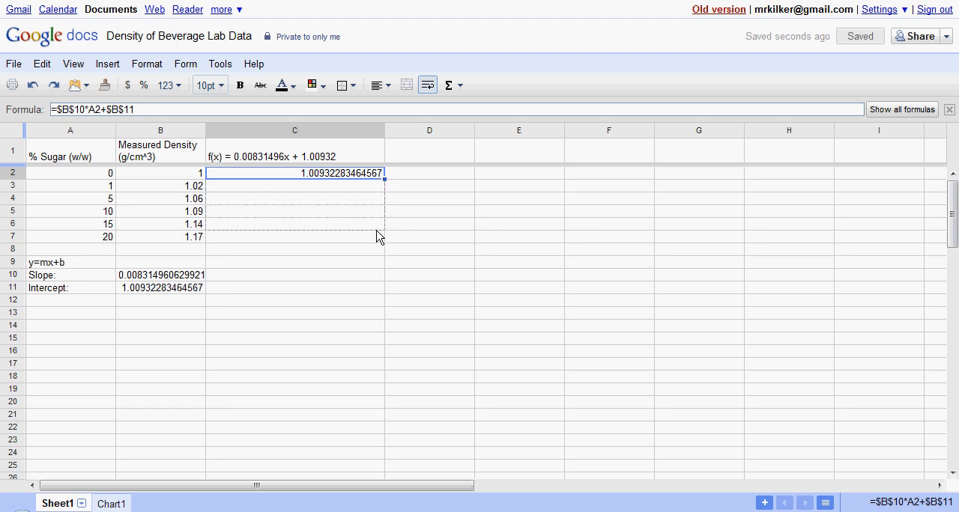
drag(384, 178, 384, 236)
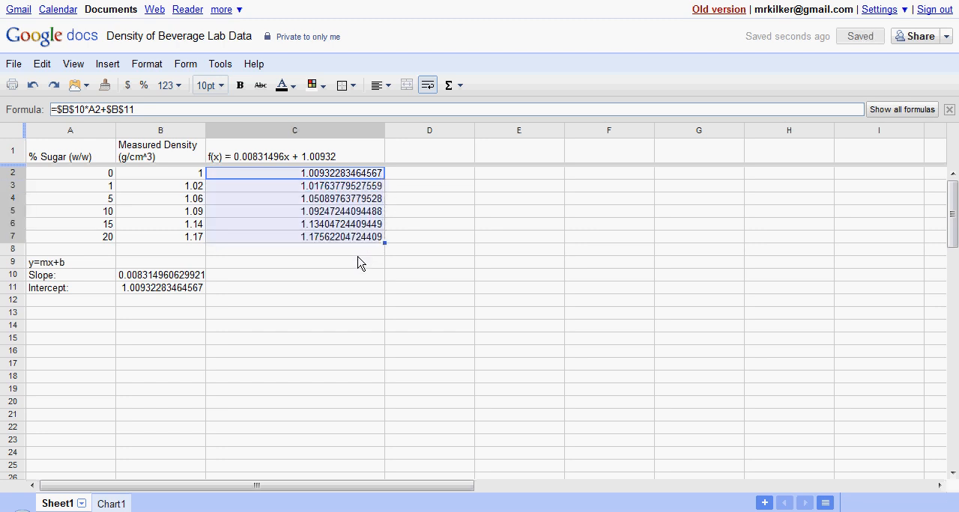
click(295, 262)
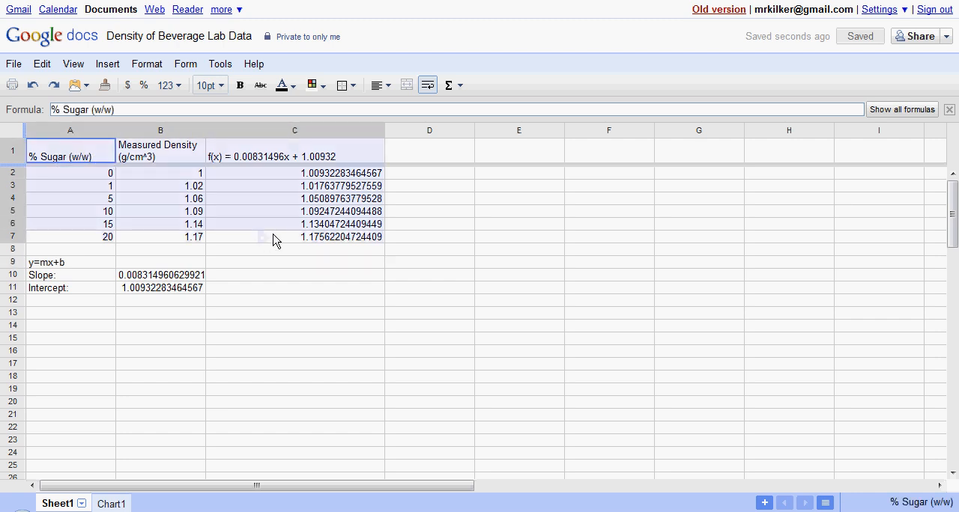
Step: Select the three-column data table A1:C7 and open the Insert menu
drag(70, 150, 295, 237)
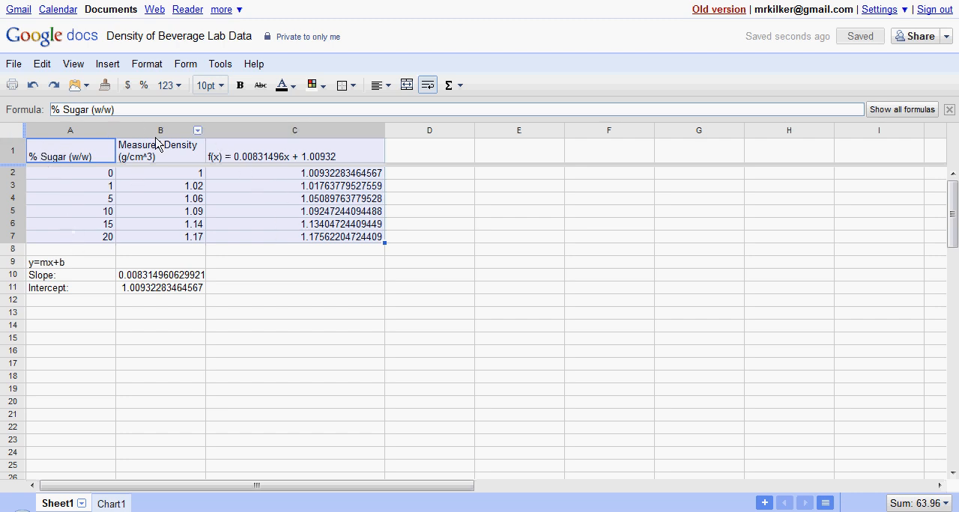
mouse_move(160, 170)
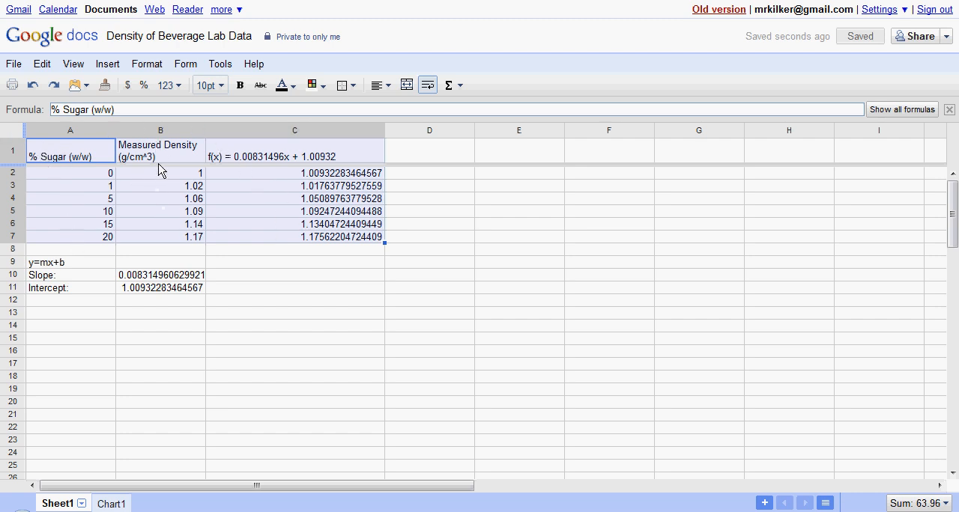
mouse_move(253, 205)
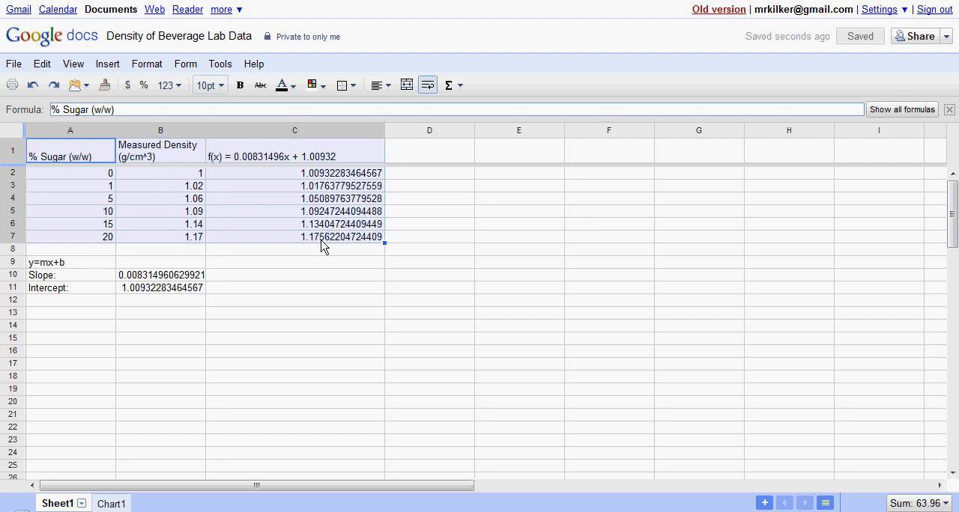
click(107, 63)
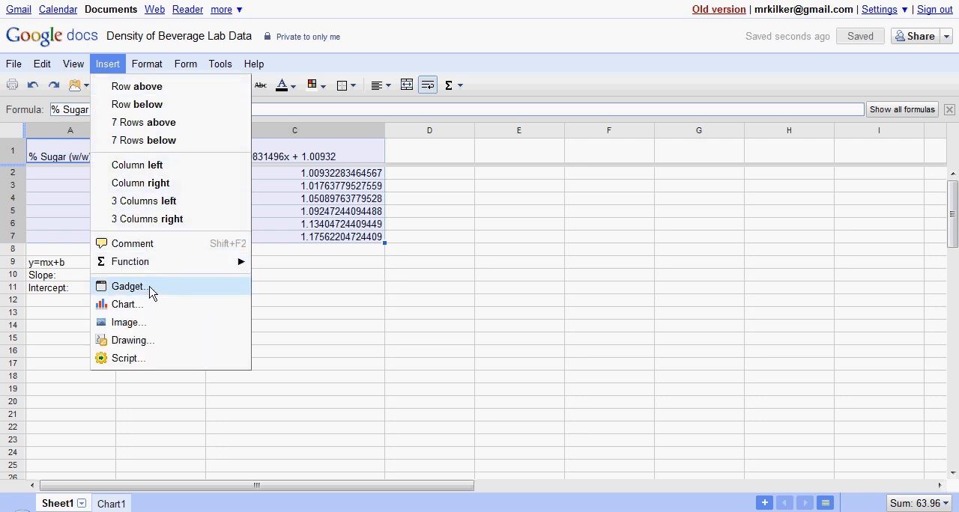
Step: Start a chart of the selection titled 'Graph #1 - Calibration Curve' with % Sugar and Density axis labels
click(126, 304)
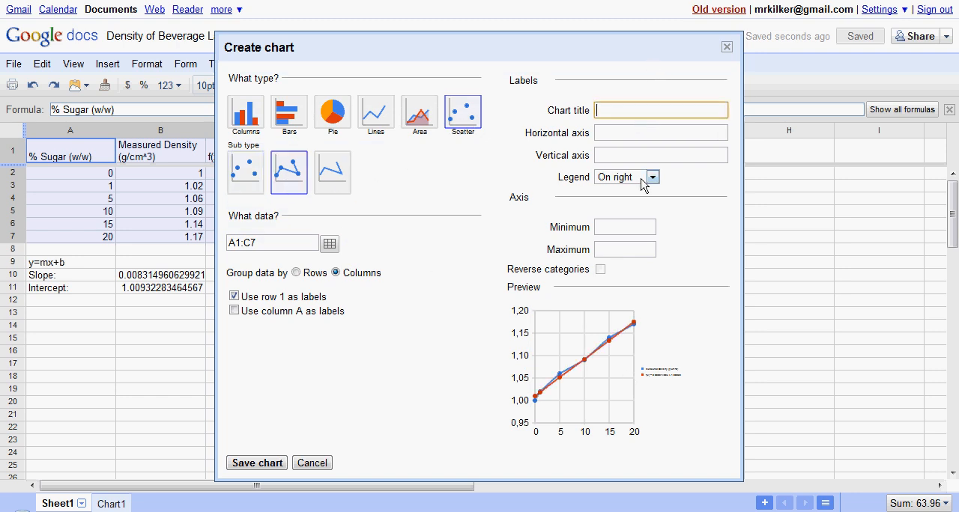
text(Graph)
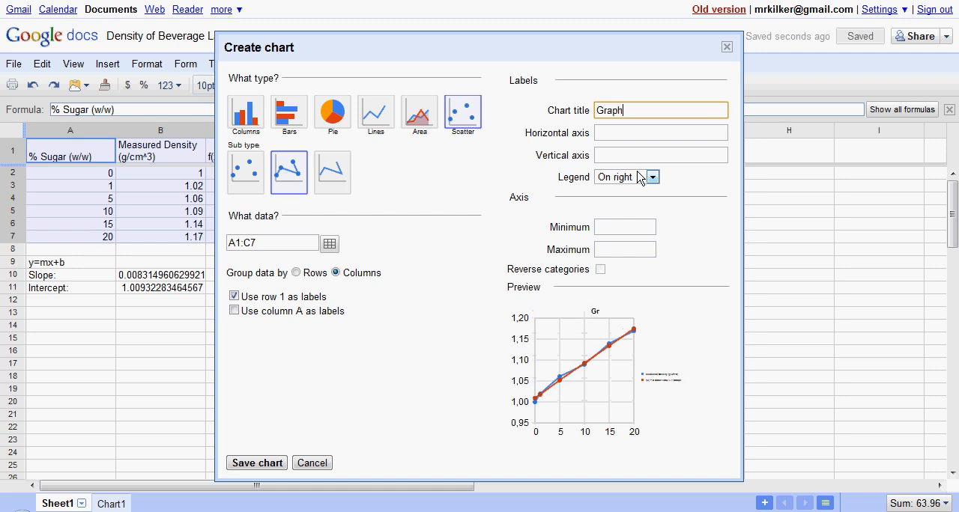
text(#1)
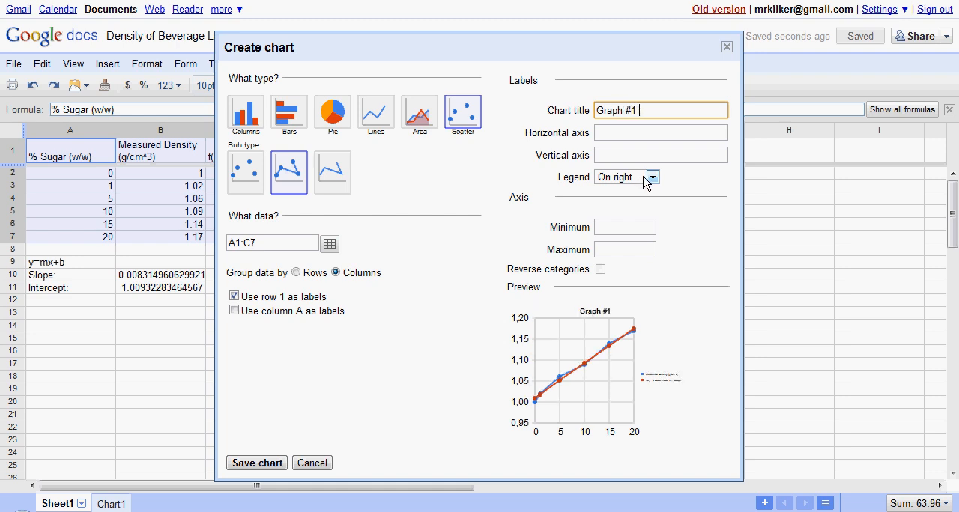
text(- Calibration Curve)
click(661, 132)
text(% Sugar (w/w)
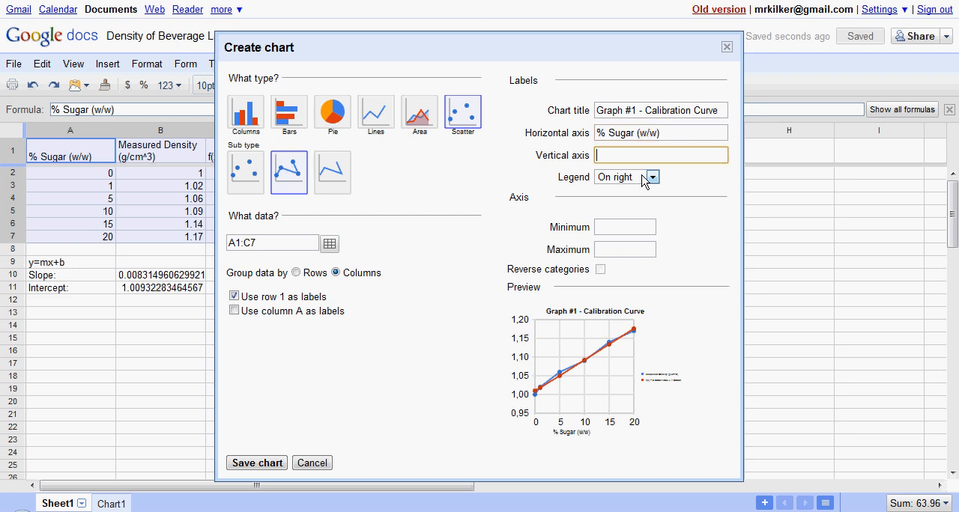
text(Density (g/cm)
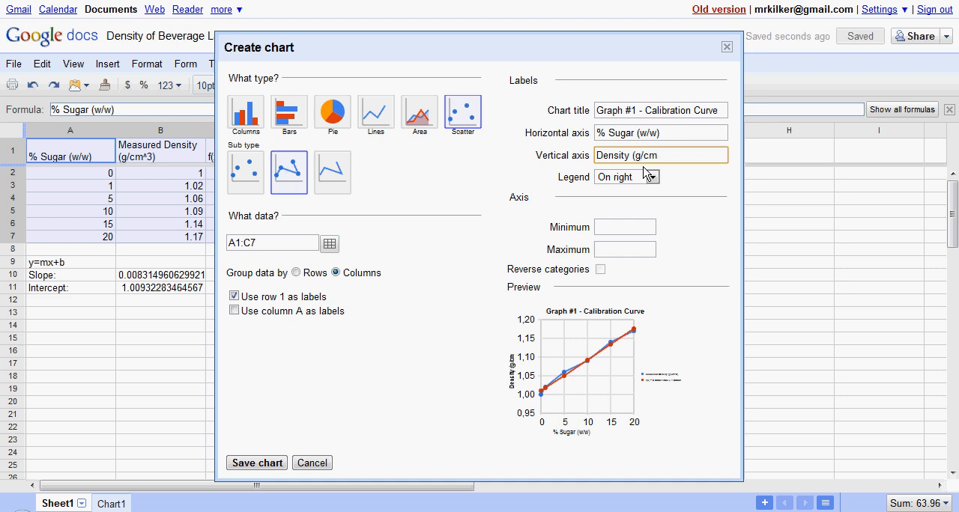
text(^3))
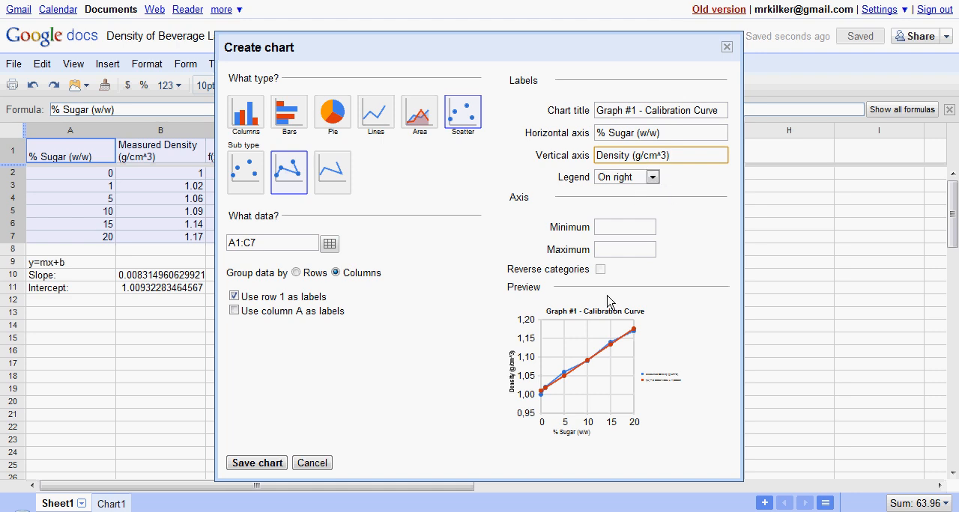
Step: Save the chart and move it onto its own sheet
click(256, 462)
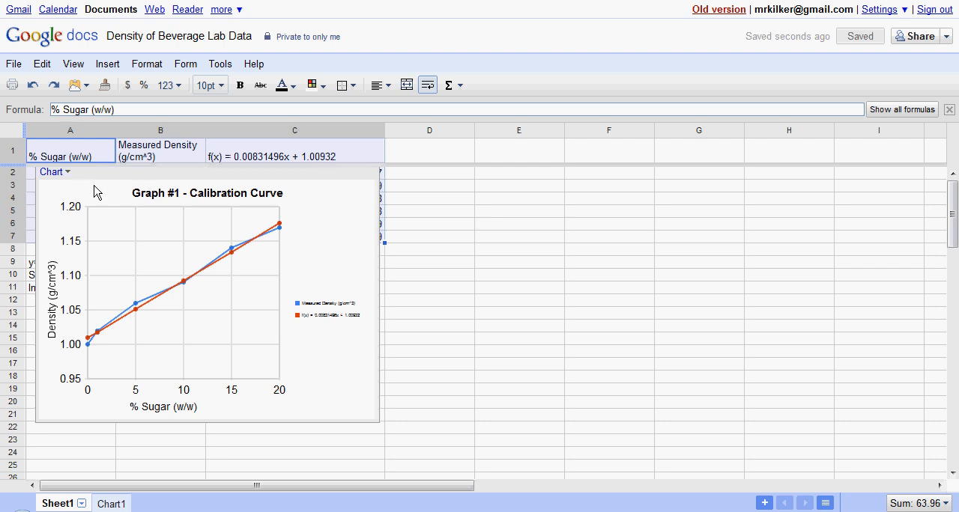
click(54, 171)
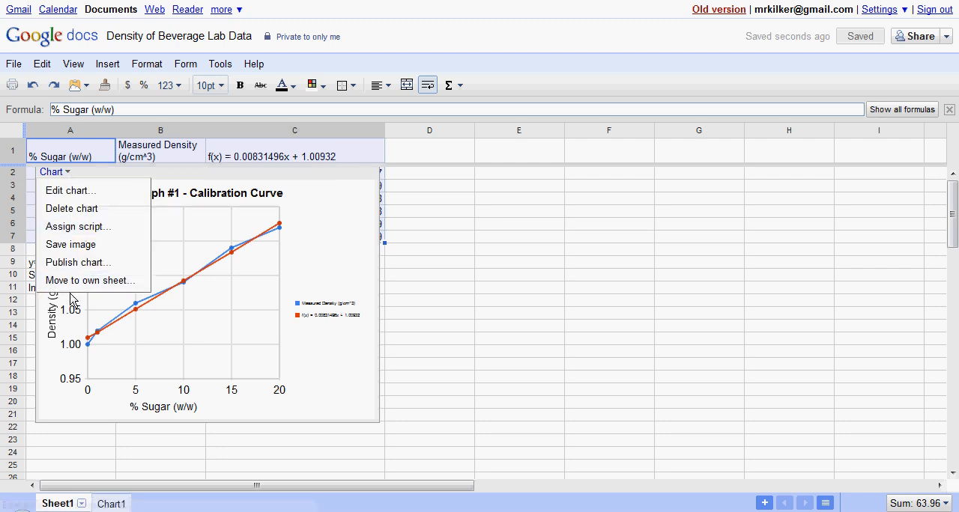
click(90, 280)
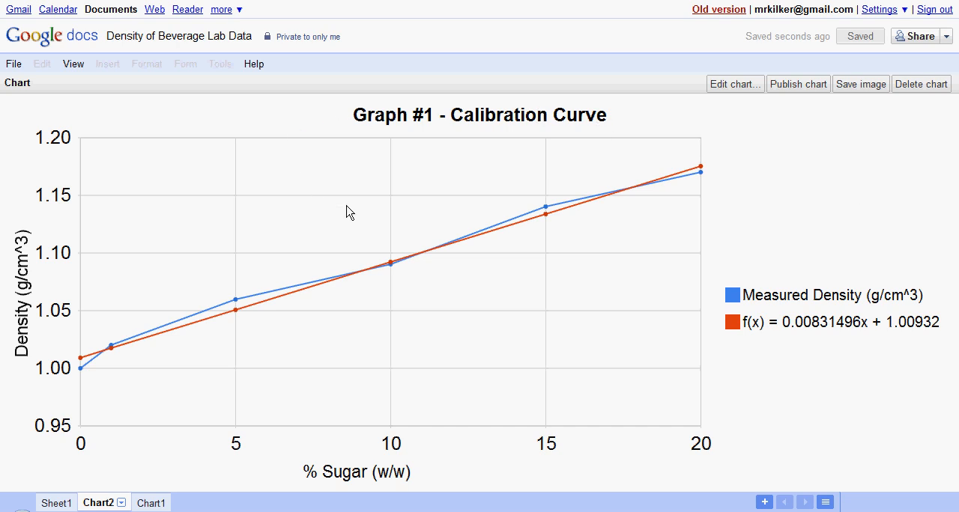
mouse_move(612, 191)
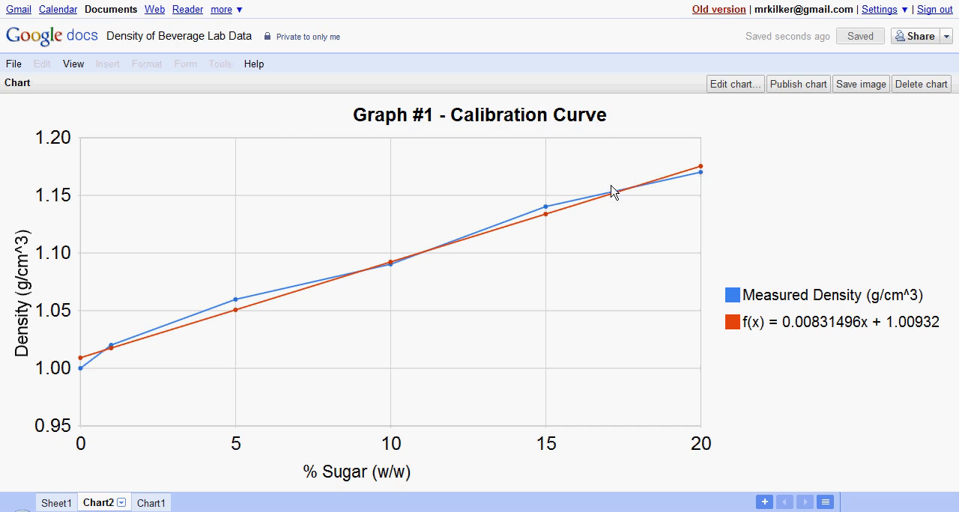
mouse_move(920, 307)
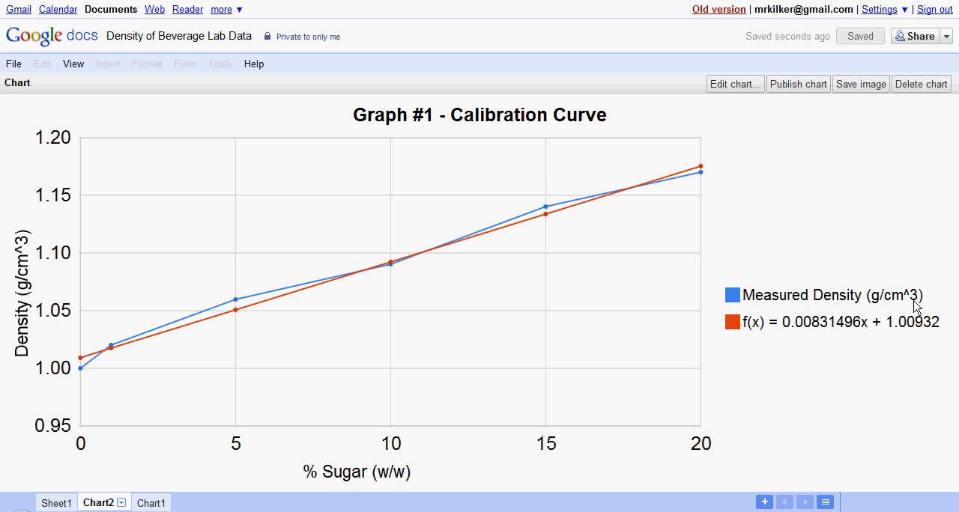
double_click(822, 295)
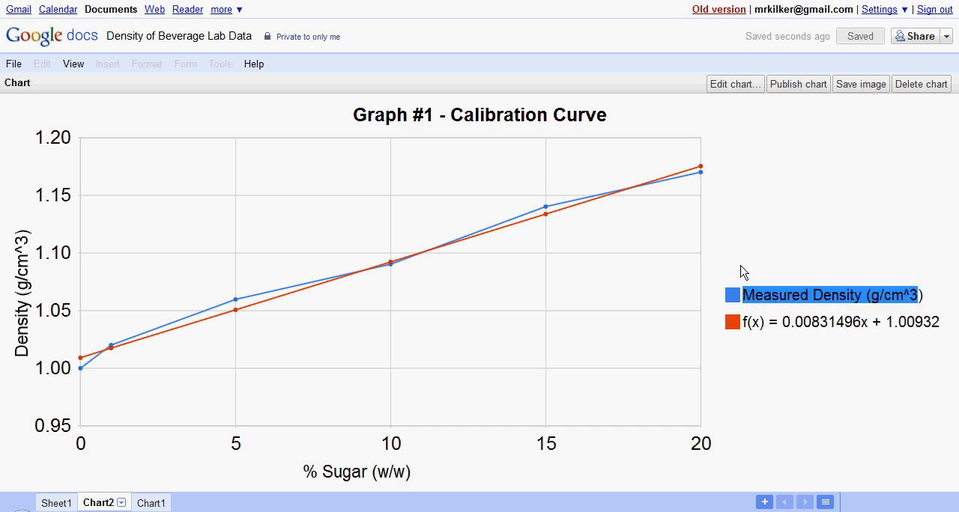
mouse_move(324, 292)
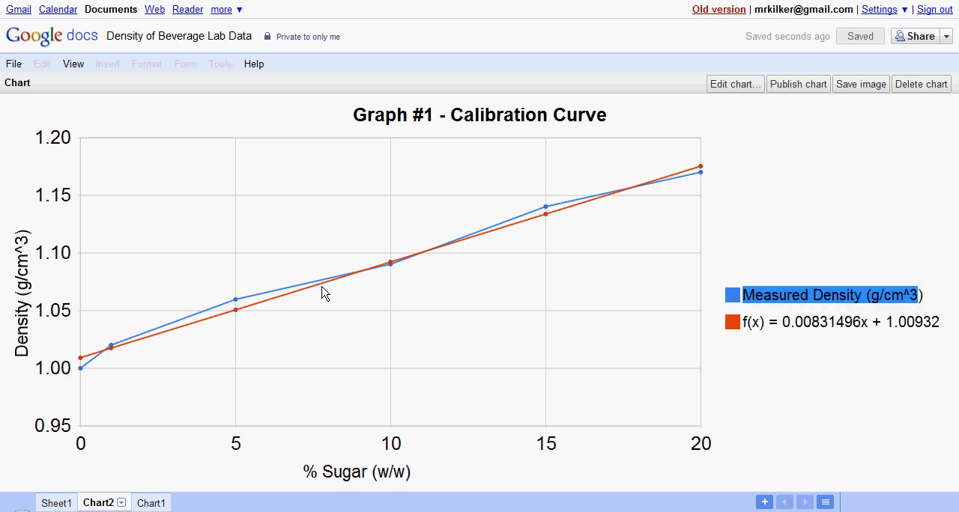
mouse_move(700, 181)
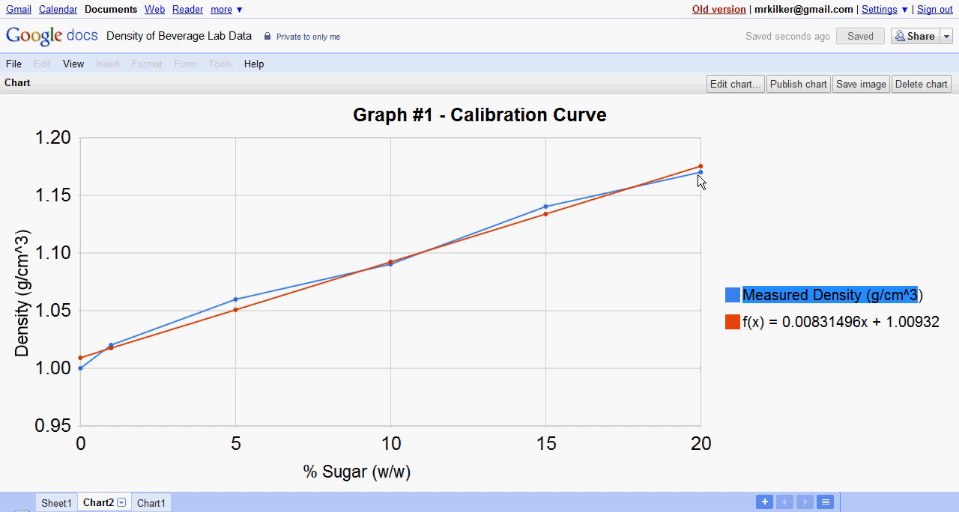
mouse_move(93, 365)
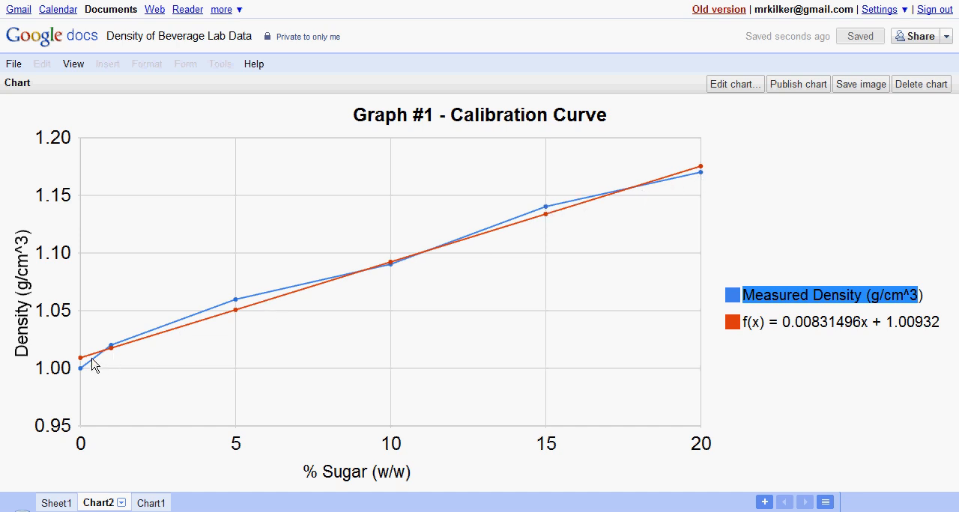
mouse_move(715, 171)
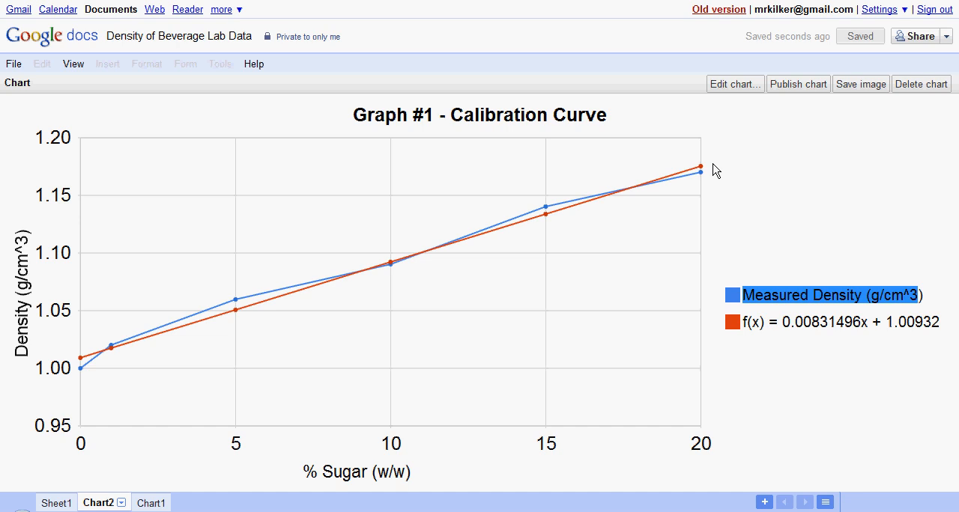
mouse_move(948, 328)
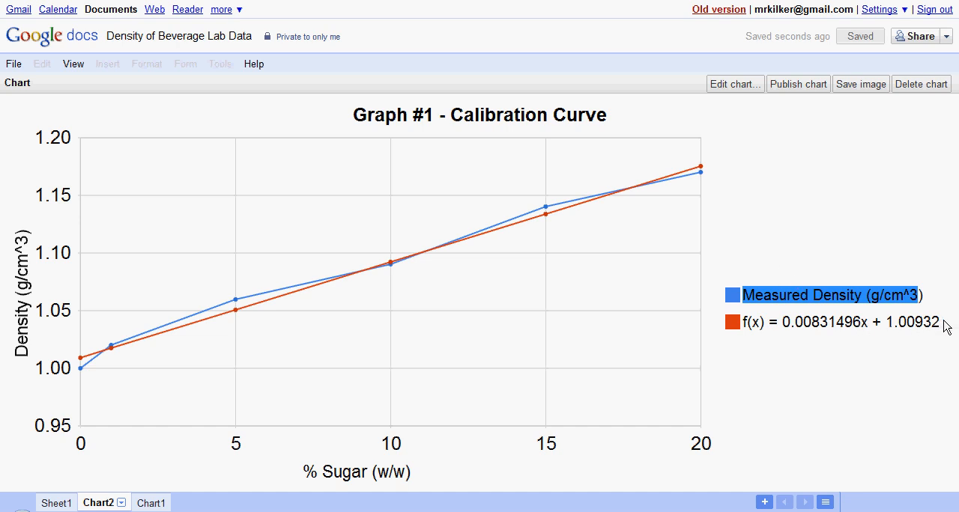
mouse_move(753, 330)
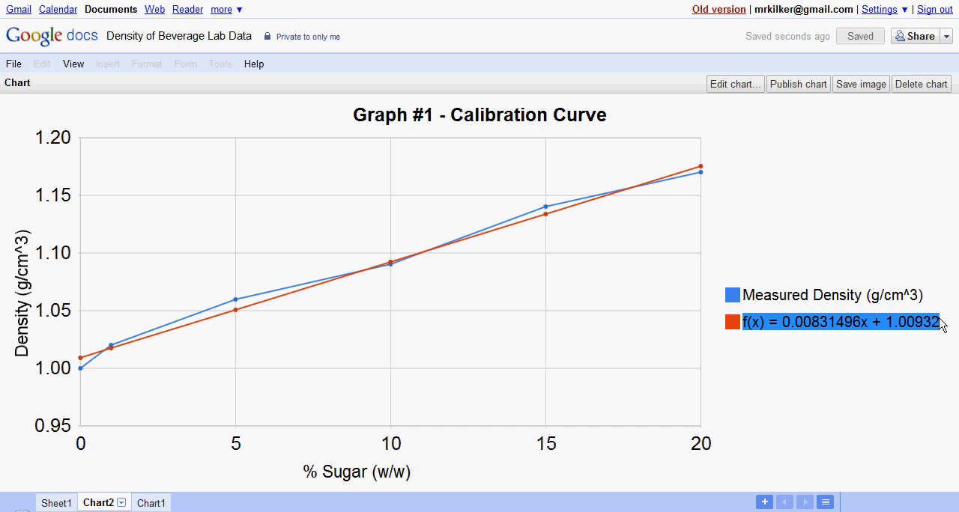
mouse_move(56, 507)
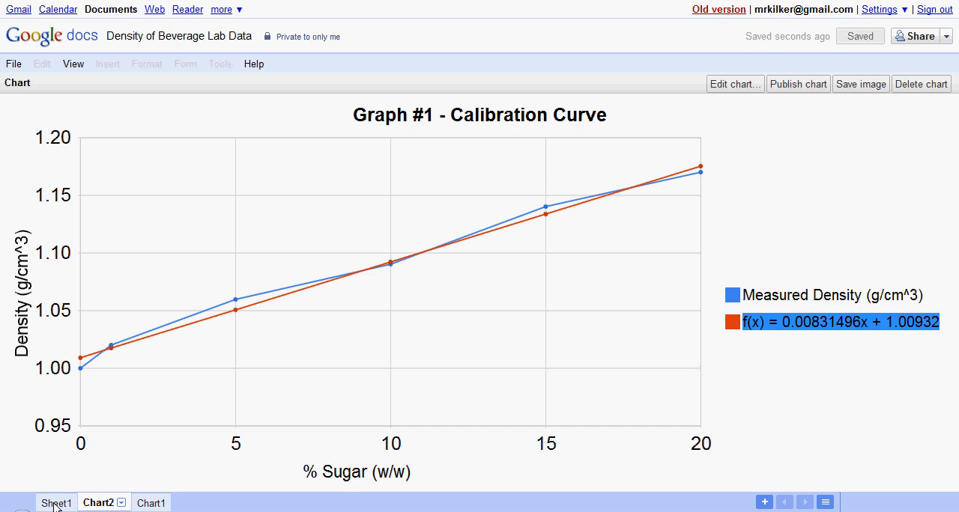
click(56, 503)
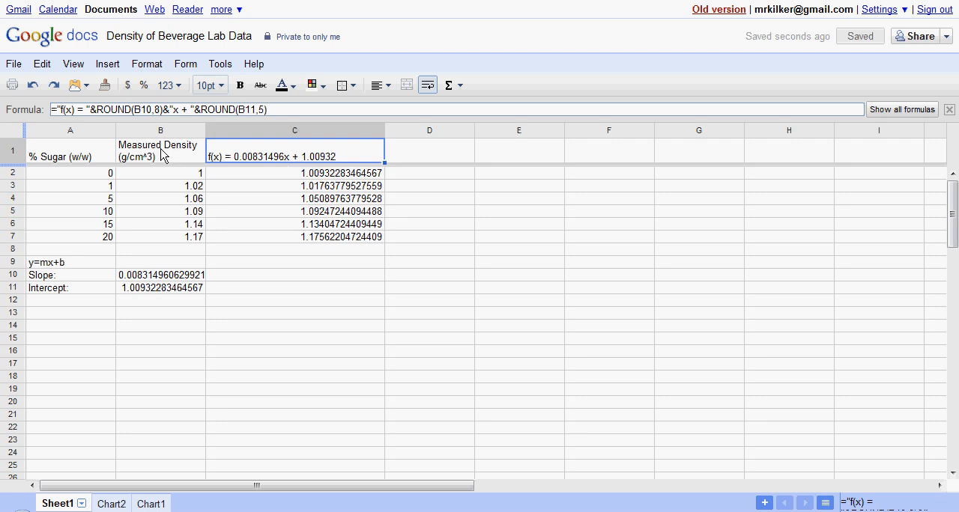
click(160, 151)
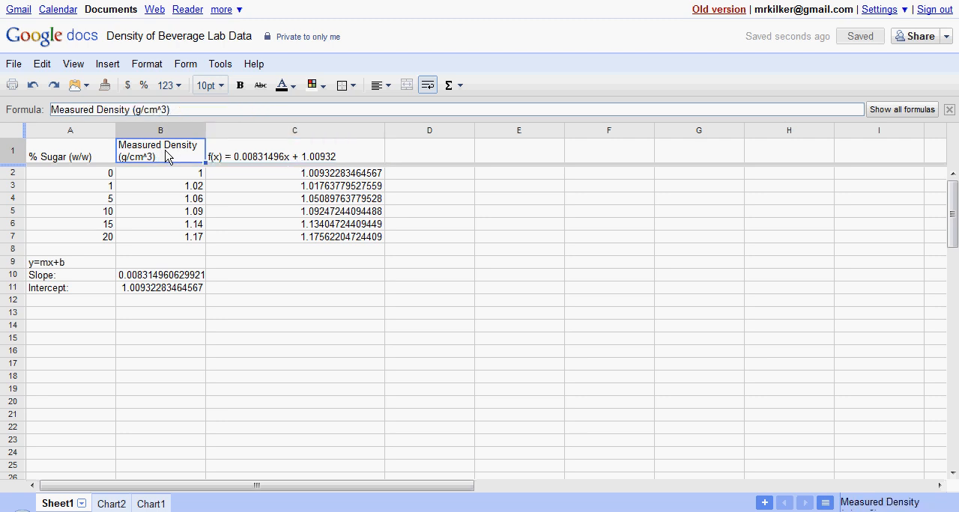
click(98, 503)
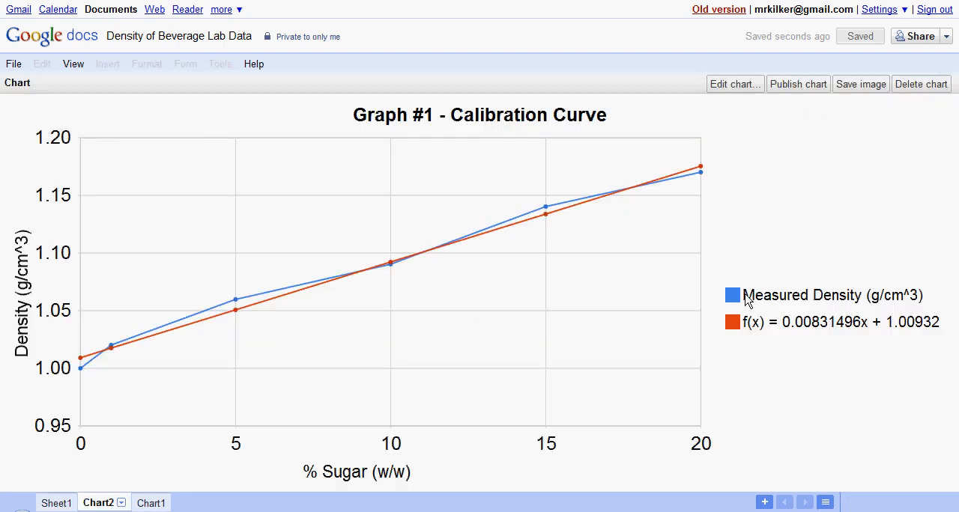
mouse_move(927, 300)
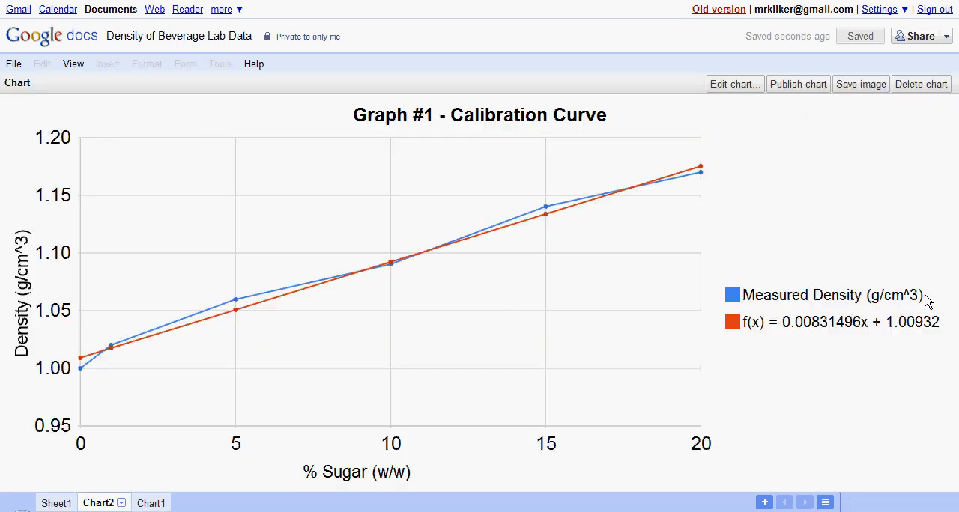
double_click(832, 294)
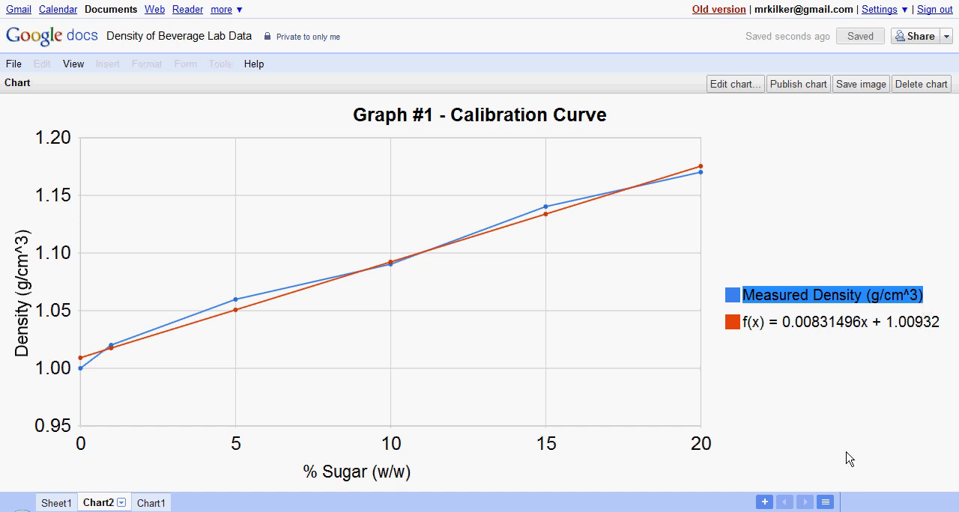